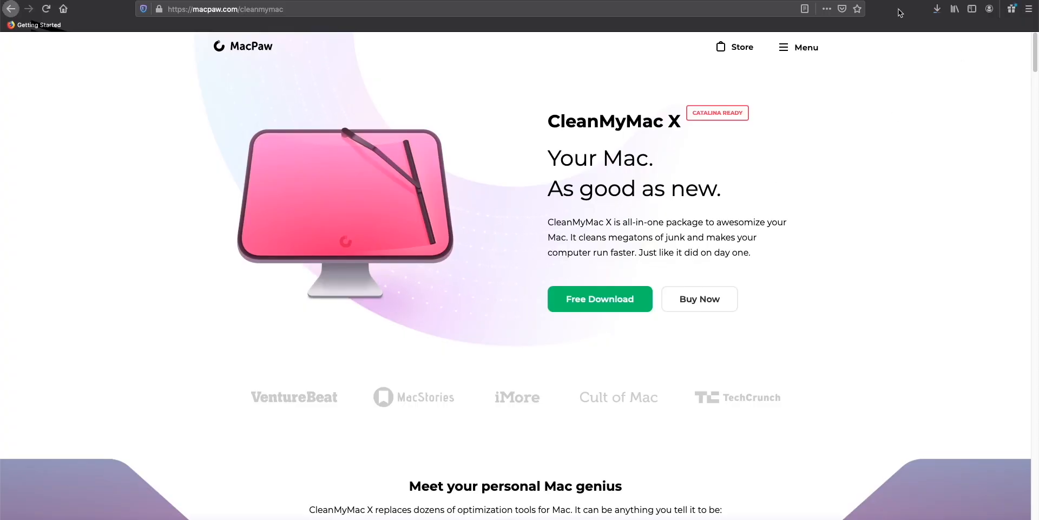
- Install CleanMyMac X from CleanMyMacX.dmg, launch it and enter 'cleanMyDrive 2' for activation
{"action": "scroll", "scroll_direction": "down", "scroll_amount": 3}
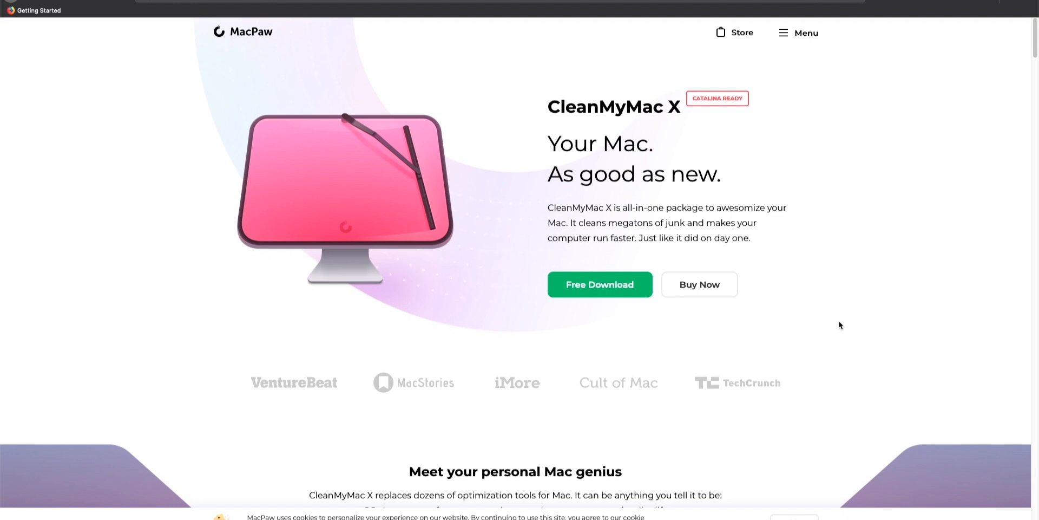
{"action": "mouse_move", "coordinate": [675, 351]}
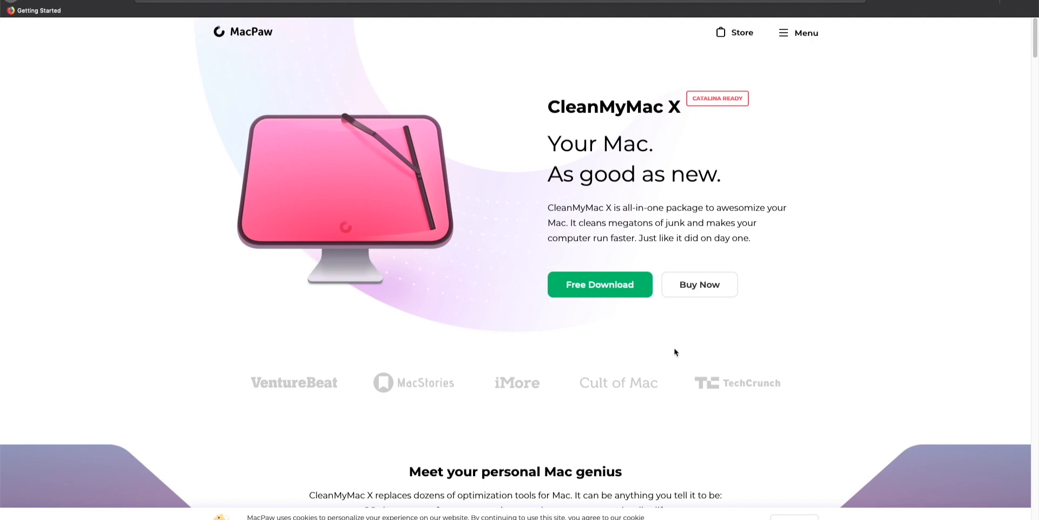
{"action": "mouse_move", "coordinate": [680, 314]}
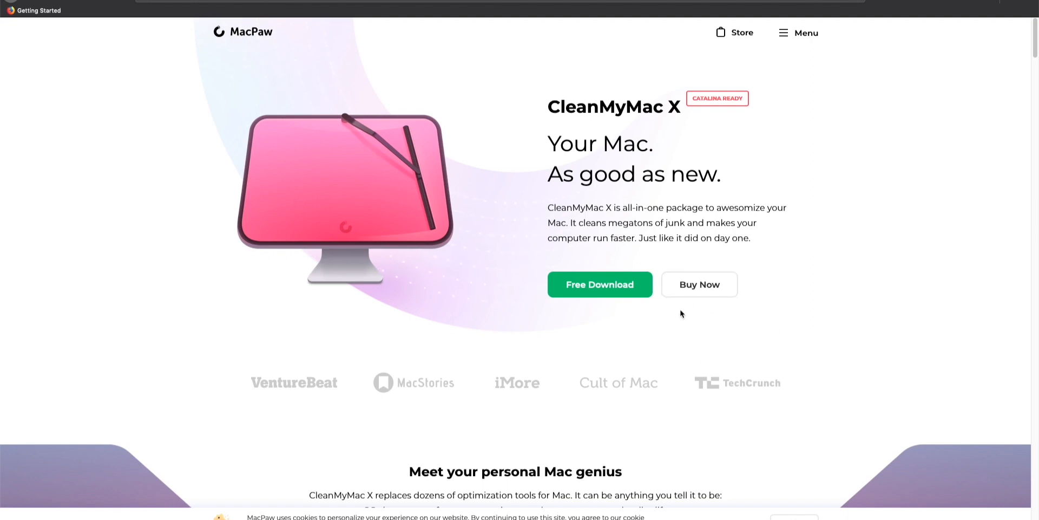
{"action": "left_click", "coordinate": [599, 284]}
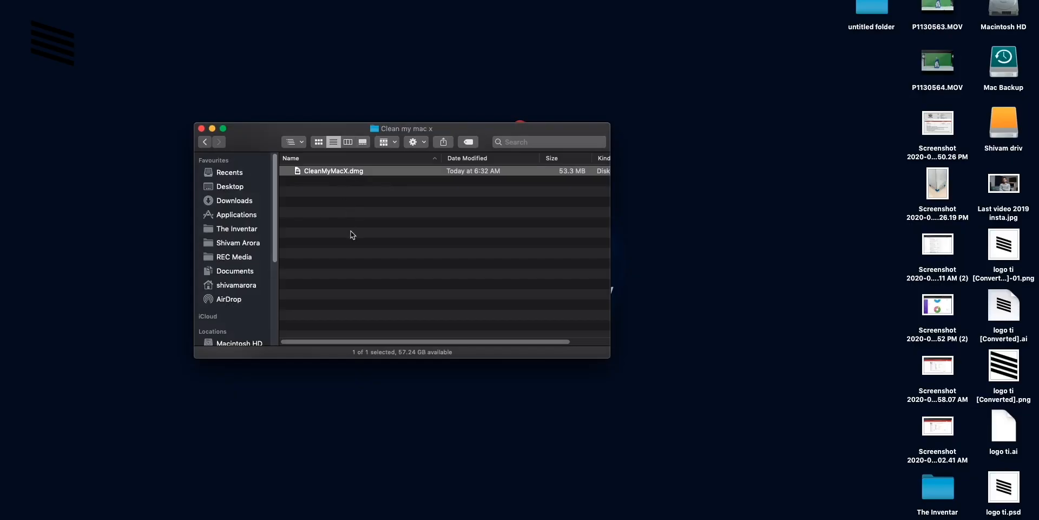
{"action": "double_click", "coordinate": [333, 171]}
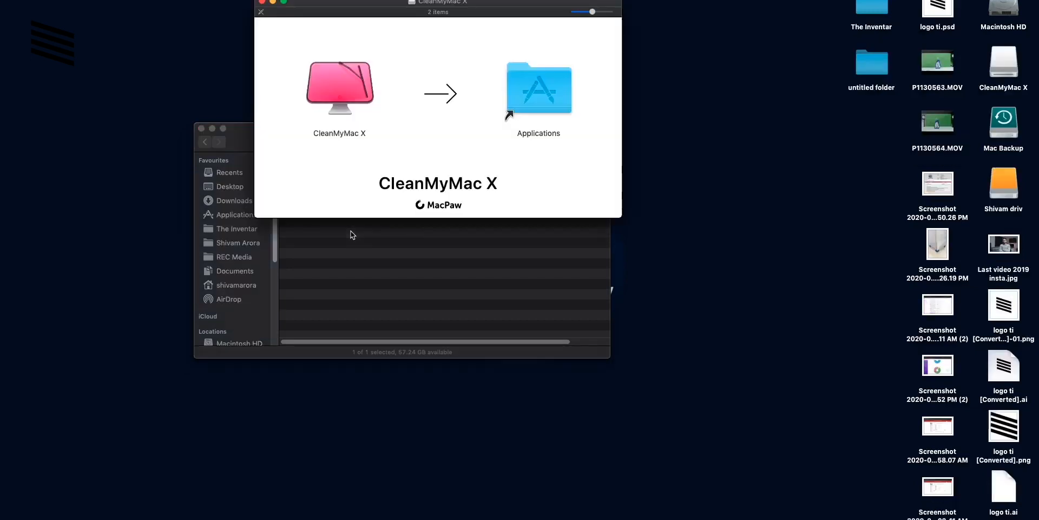
{"action": "left_click", "coordinate": [339, 86]}
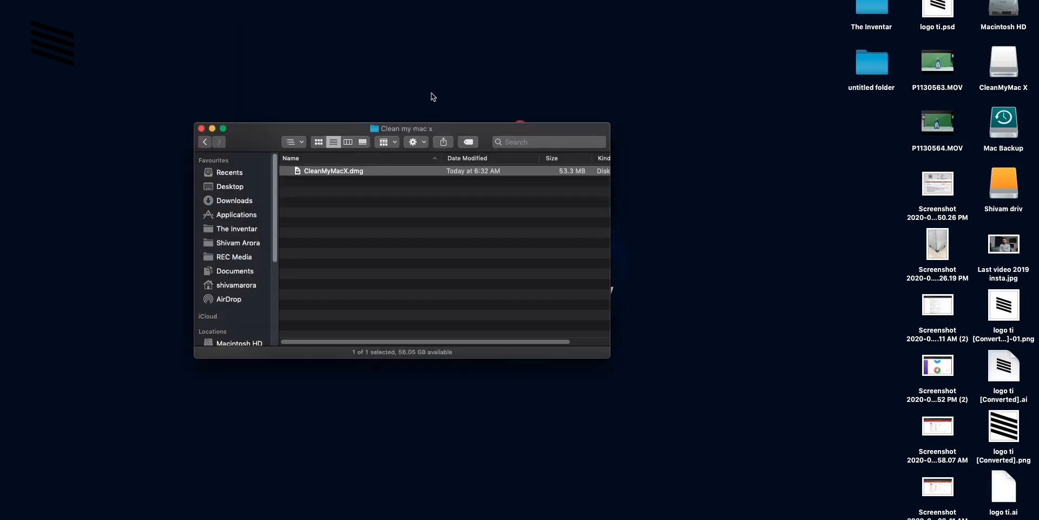
{"action": "type", "text": "cleanMyDrive 2"}
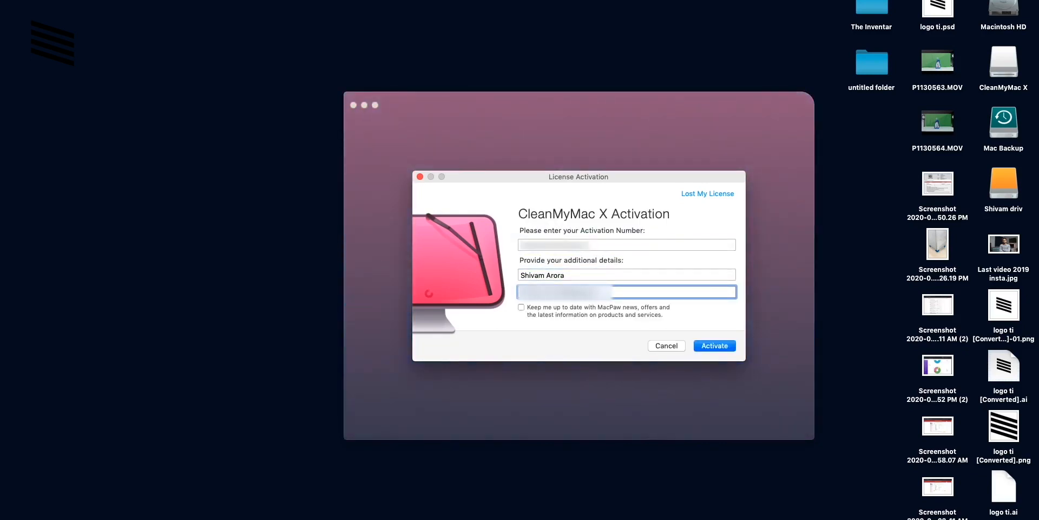
- Activate CleanMyMac X with the entered license details
{"action": "left_click", "coordinate": [714, 346]}
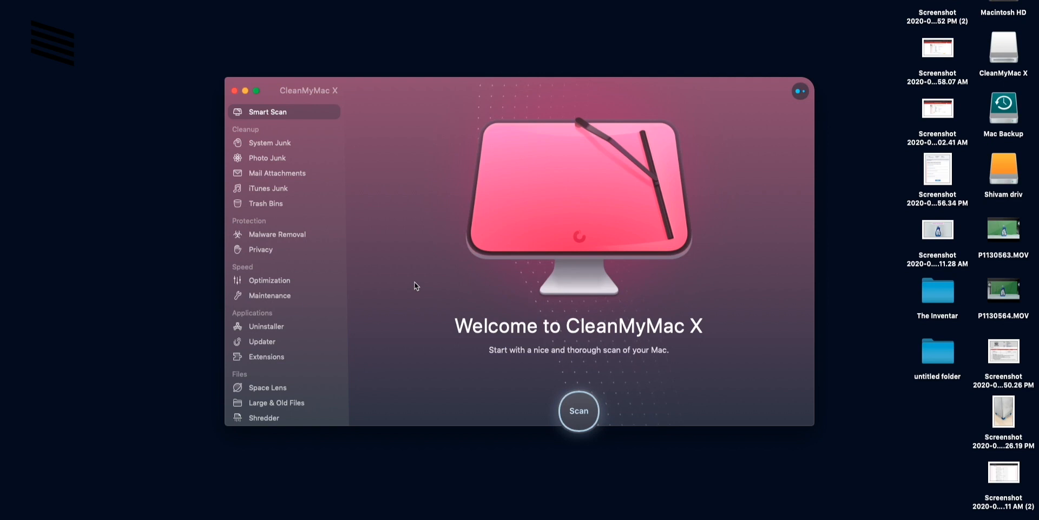
{"action": "mouse_move", "coordinate": [233, 125]}
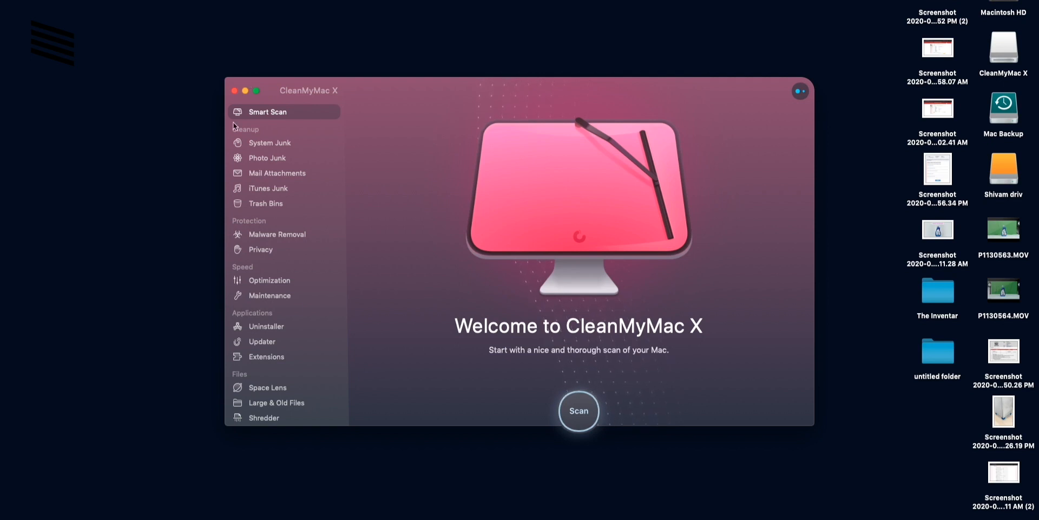
{"action": "mouse_move", "coordinate": [250, 175]}
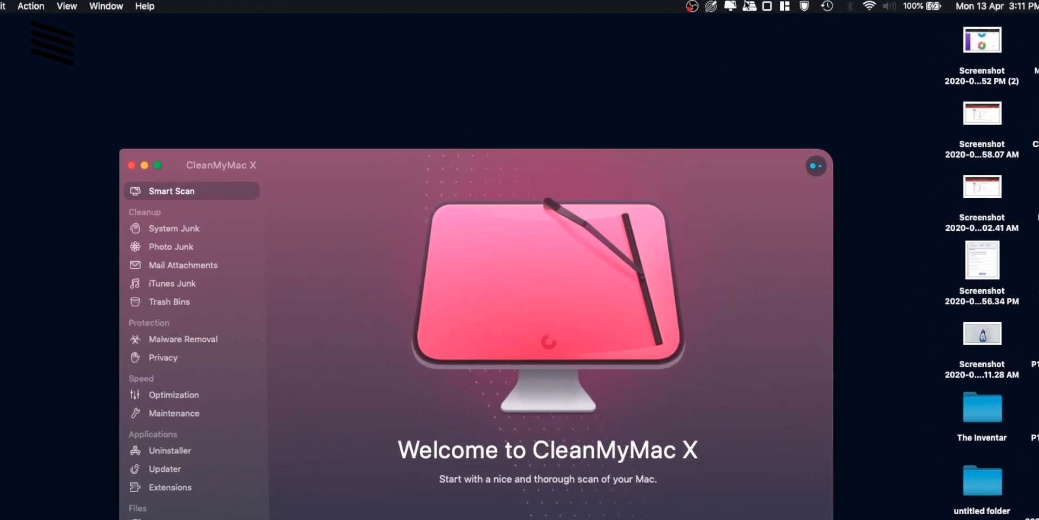
{"action": "left_click", "coordinate": [730, 6]}
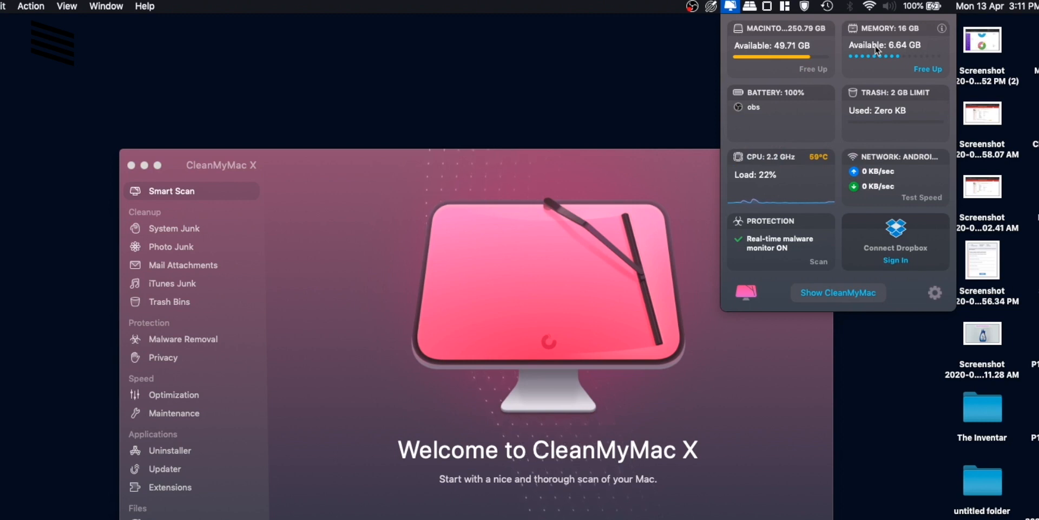
{"action": "mouse_move", "coordinate": [761, 86]}
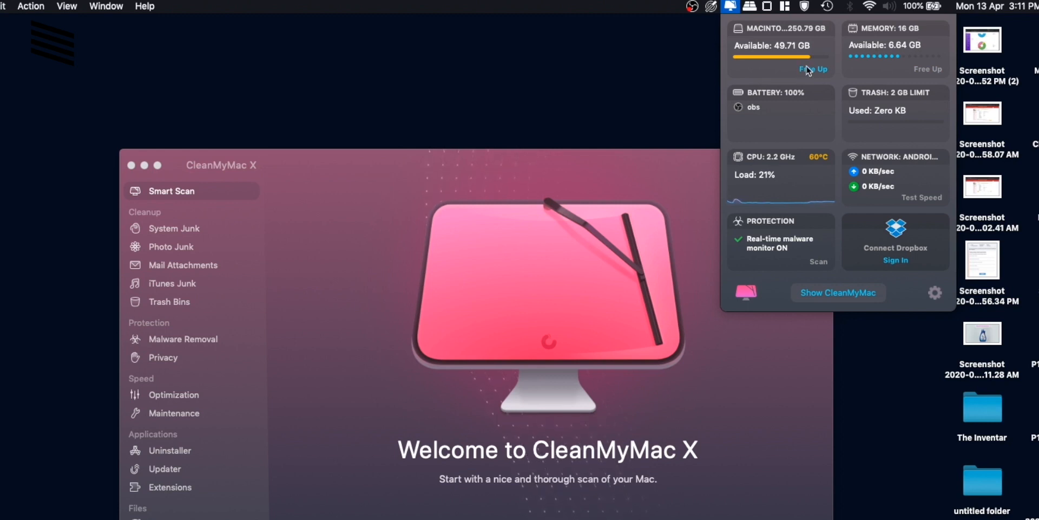
{"action": "mouse_move", "coordinate": [928, 69]}
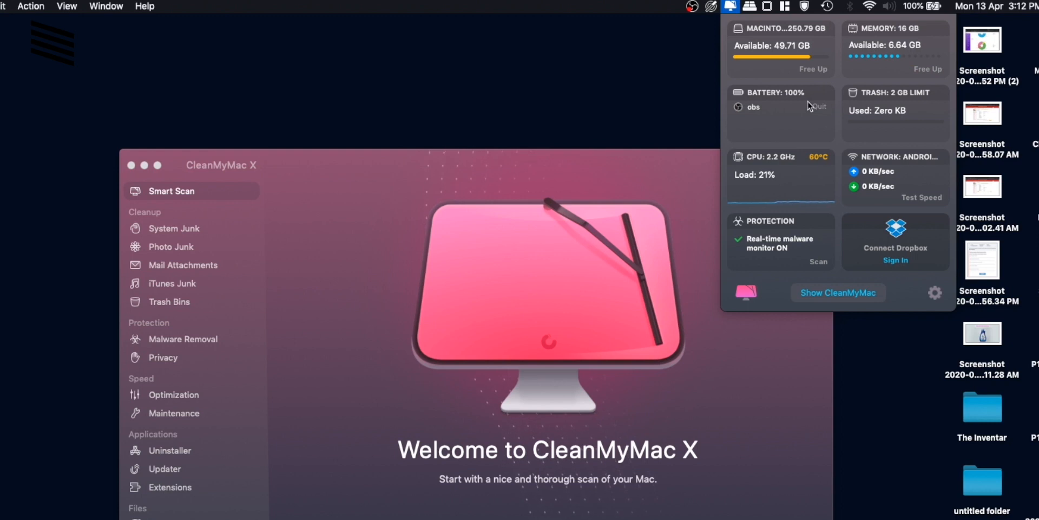
{"action": "mouse_move", "coordinate": [820, 112]}
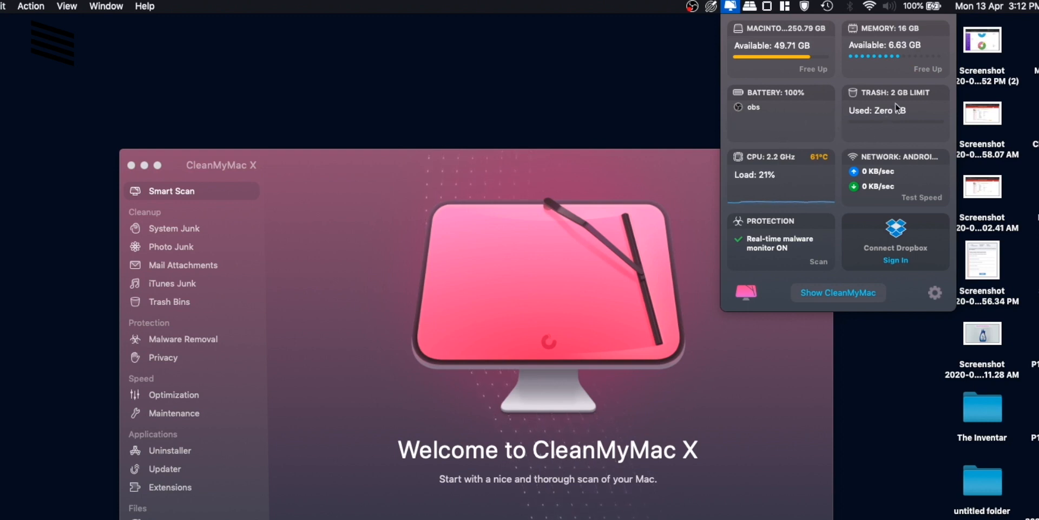
{"action": "mouse_move", "coordinate": [807, 194]}
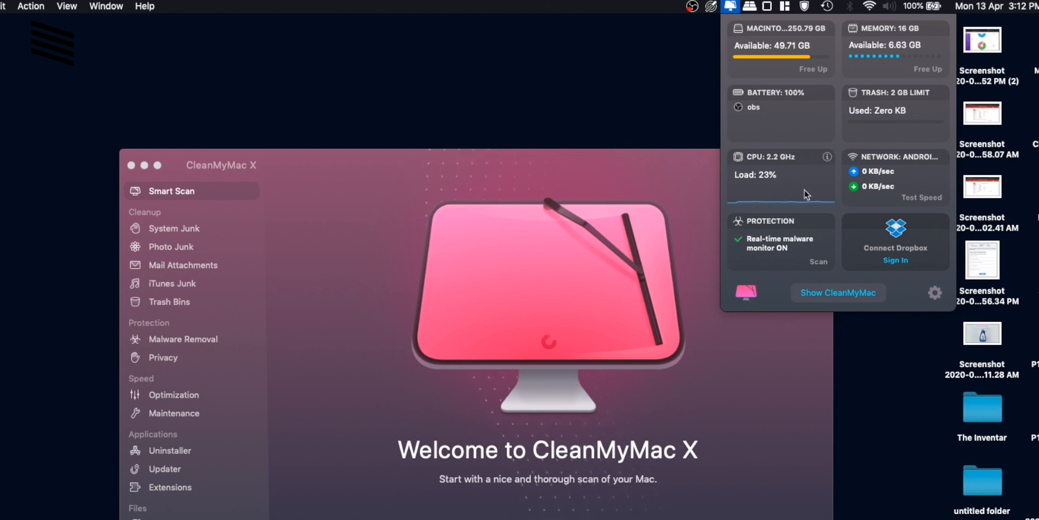
{"action": "mouse_move", "coordinate": [845, 250]}
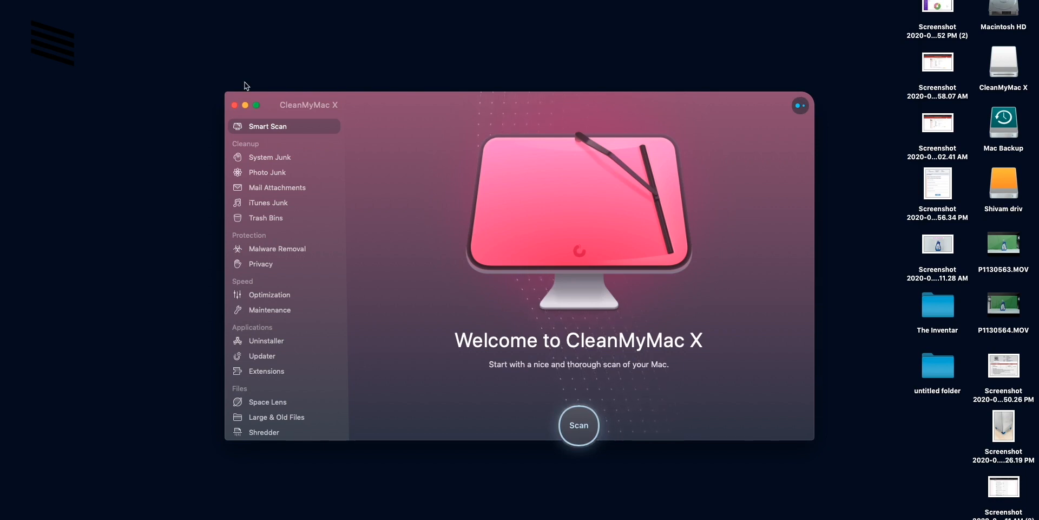
{"action": "mouse_move", "coordinate": [264, 98]}
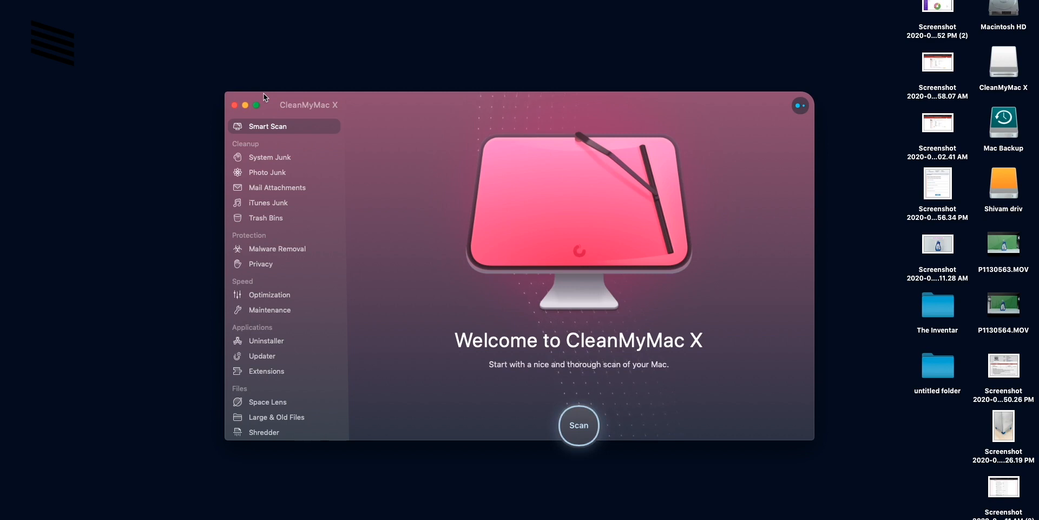
{"action": "mouse_move", "coordinate": [680, 331]}
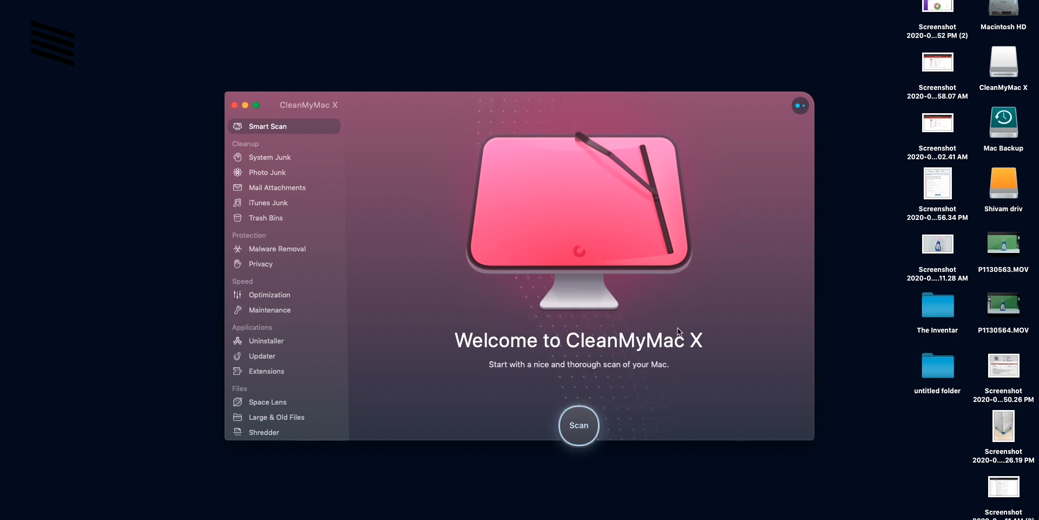
{"action": "mouse_move", "coordinate": [578, 425]}
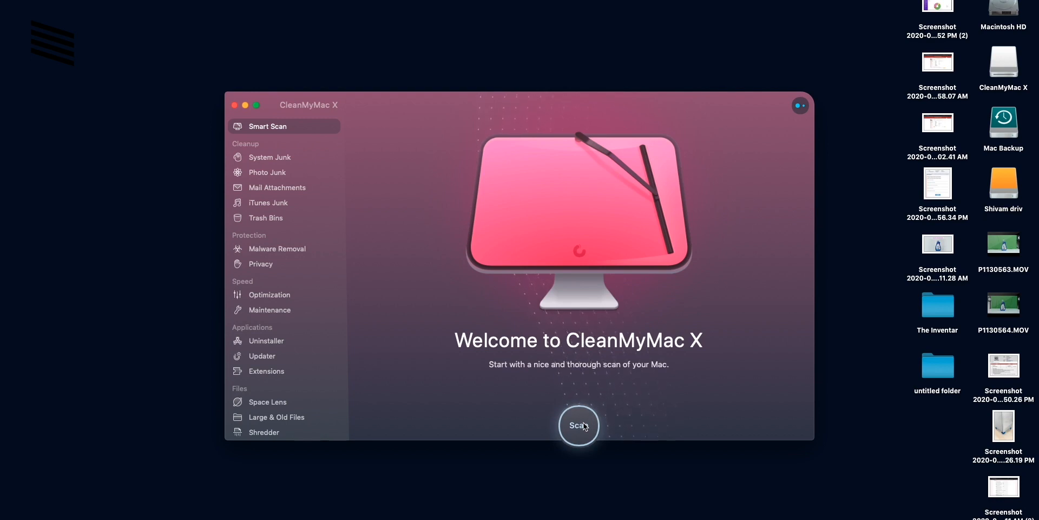
- Run a Smart Scan, review the 11.98 GB cleanup details, and return to the summary
{"action": "left_click", "coordinate": [578, 425]}
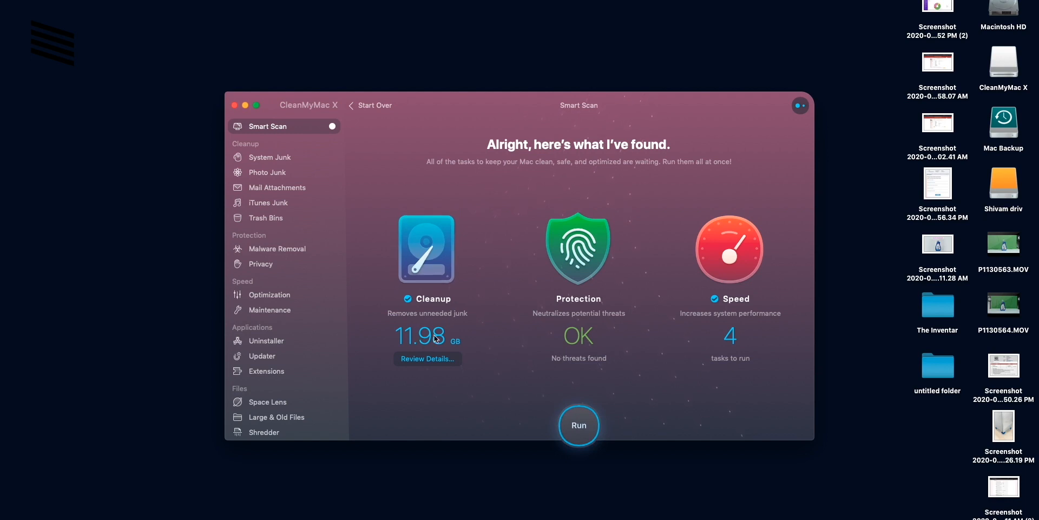
{"action": "mouse_move", "coordinate": [417, 347]}
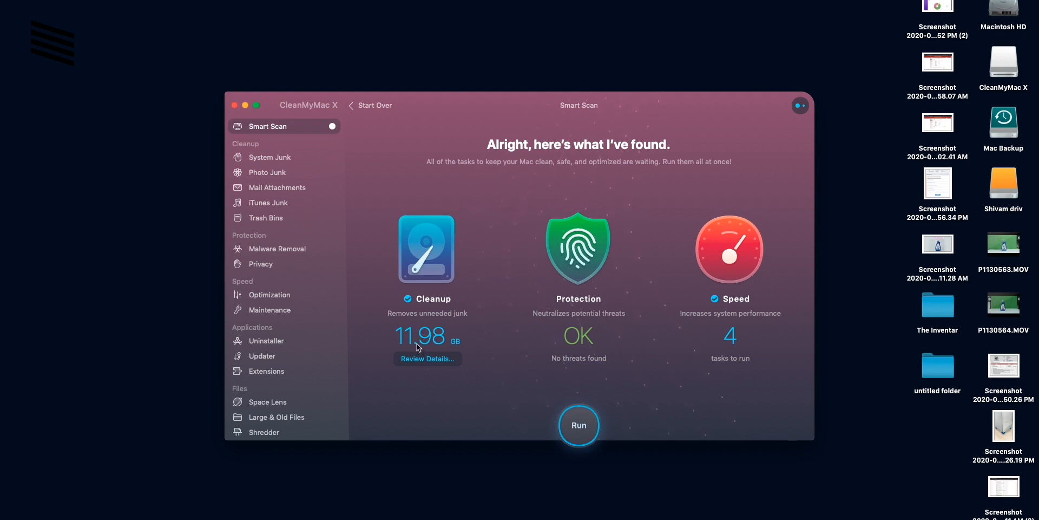
{"action": "mouse_move", "coordinate": [592, 345]}
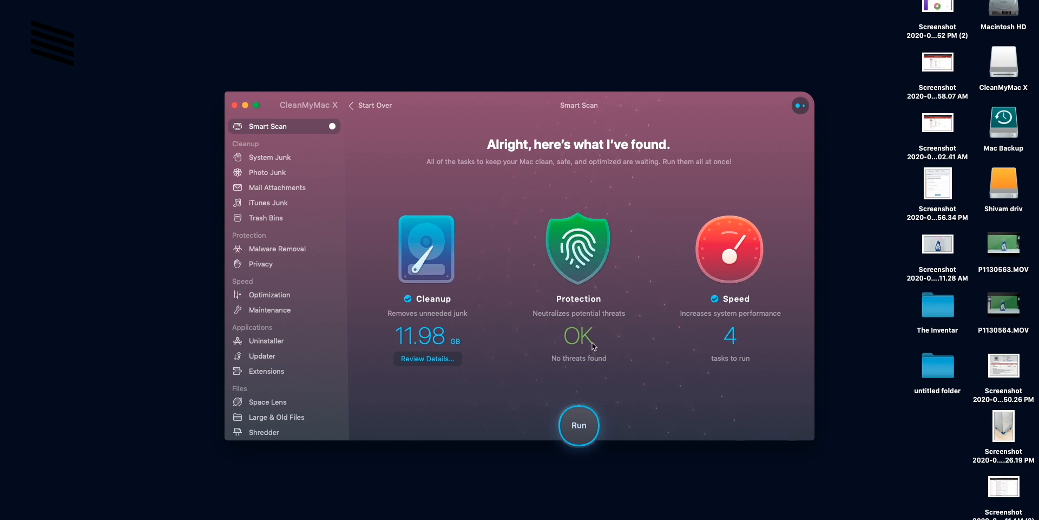
{"action": "mouse_move", "coordinate": [738, 347]}
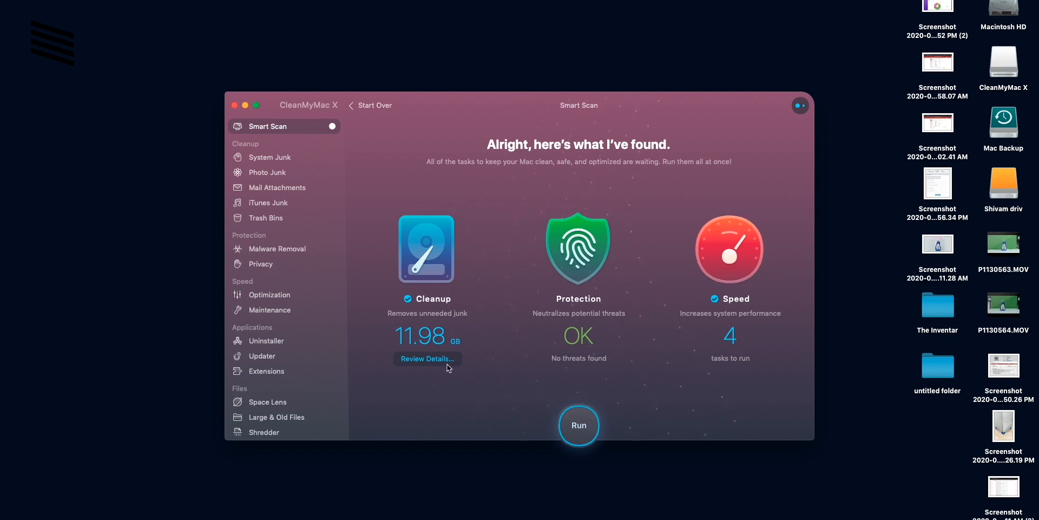
{"action": "left_click", "coordinate": [427, 359]}
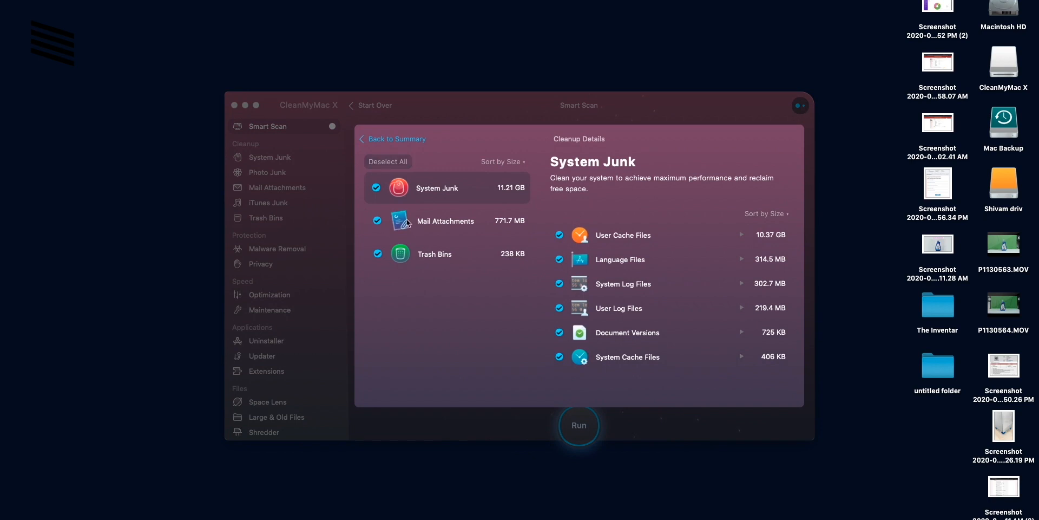
{"action": "mouse_move", "coordinate": [637, 234]}
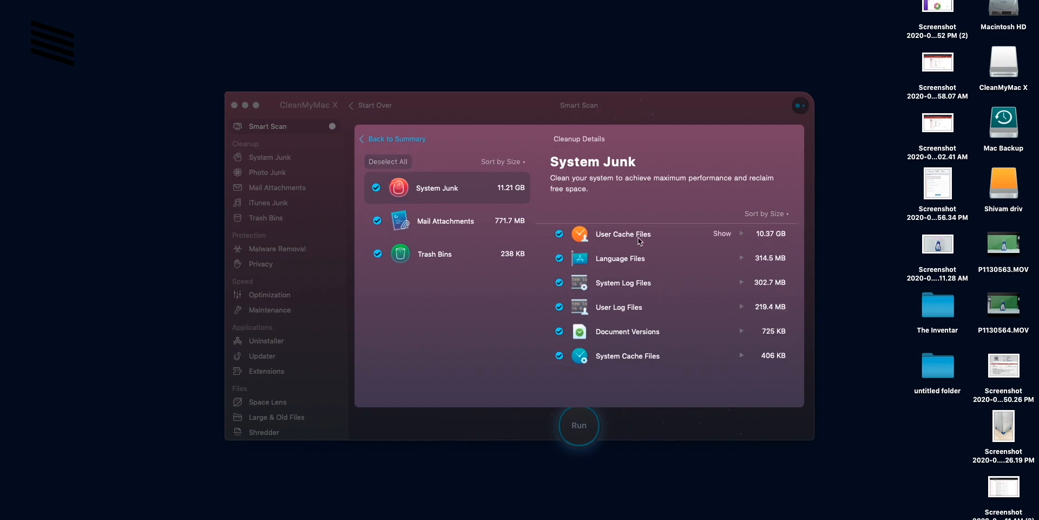
{"action": "mouse_move", "coordinate": [776, 243]}
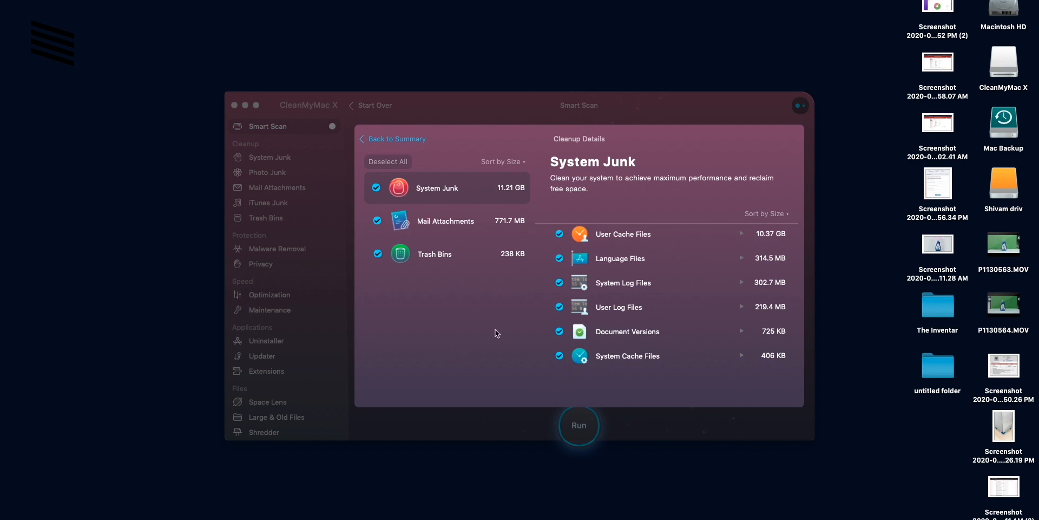
{"action": "left_click", "coordinate": [390, 138]}
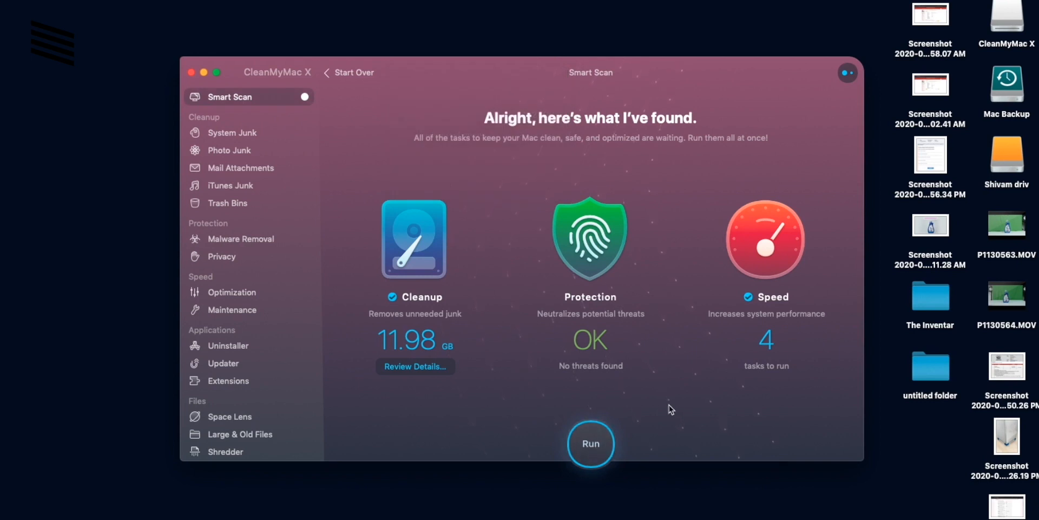
- Run the Smart Scan cleanup, quitting Firefox and approving the helper tool install
{"action": "left_click", "coordinate": [590, 443]}
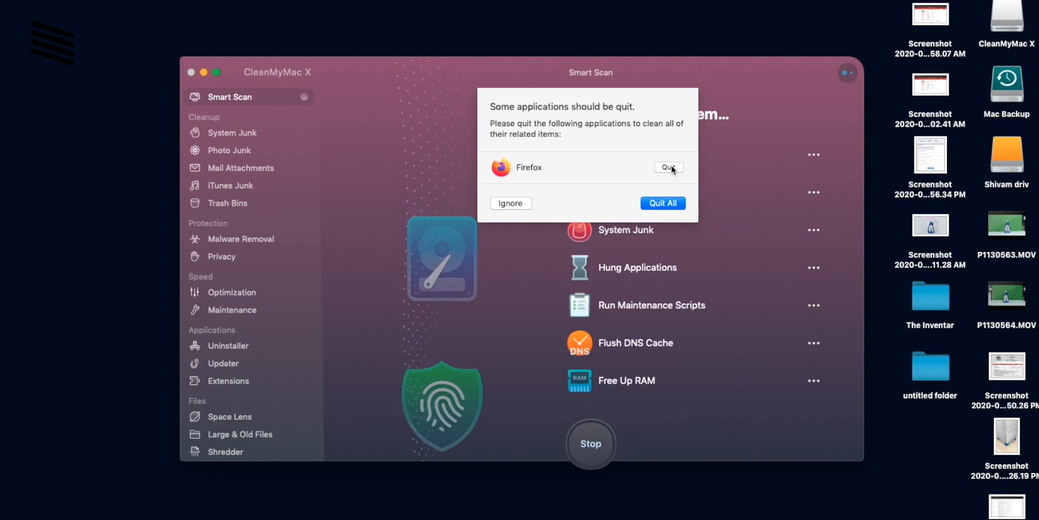
{"action": "left_click", "coordinate": [669, 167]}
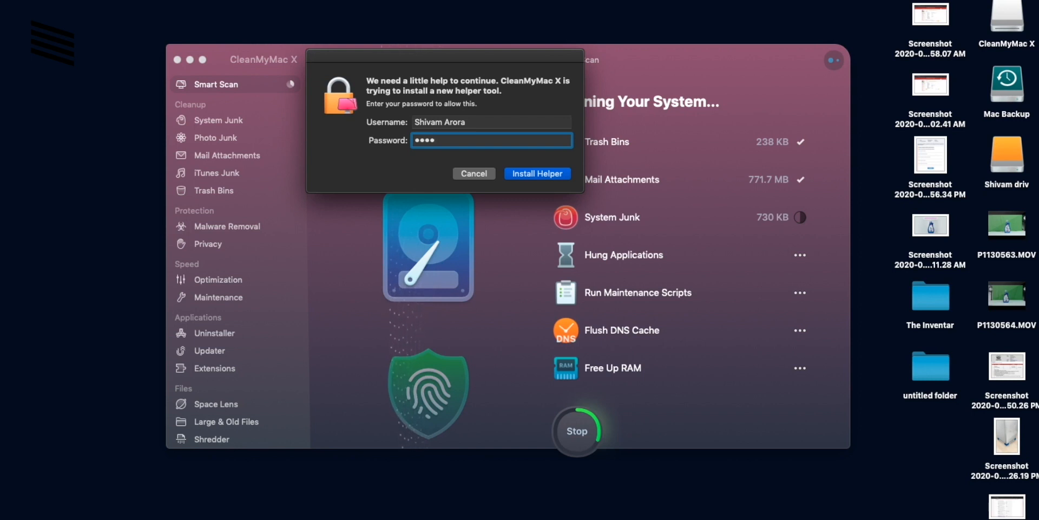
{"action": "left_click", "coordinate": [537, 173]}
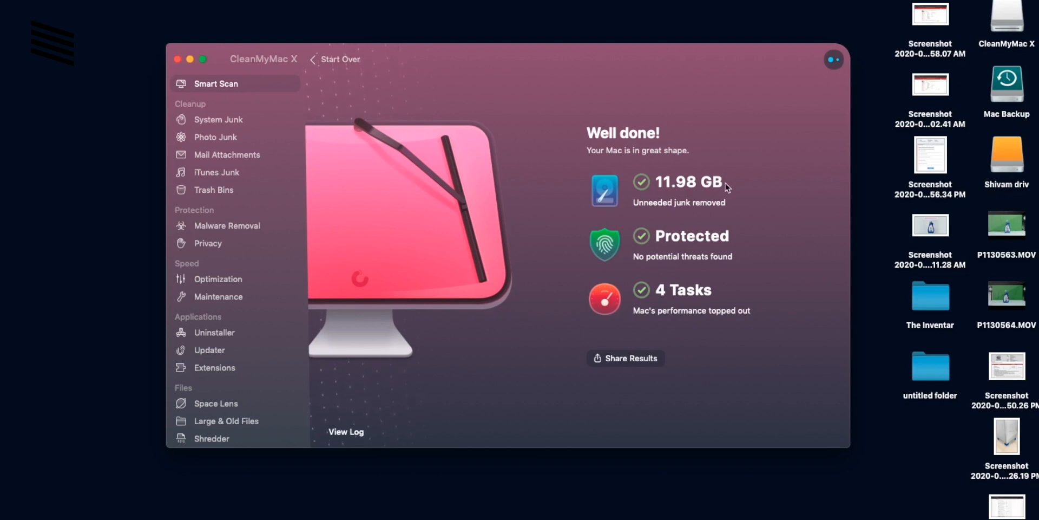
{"action": "mouse_move", "coordinate": [721, 147]}
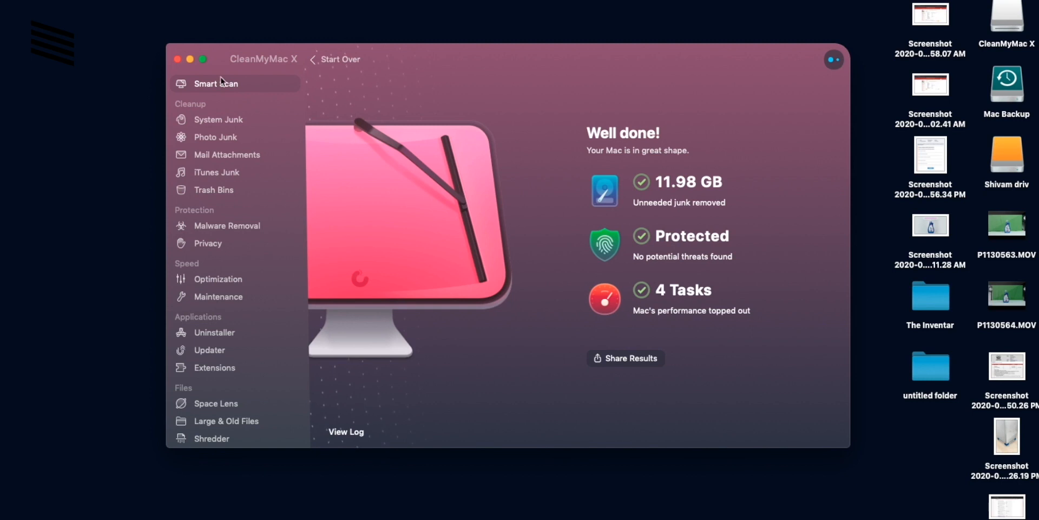
{"action": "mouse_move", "coordinate": [206, 100]}
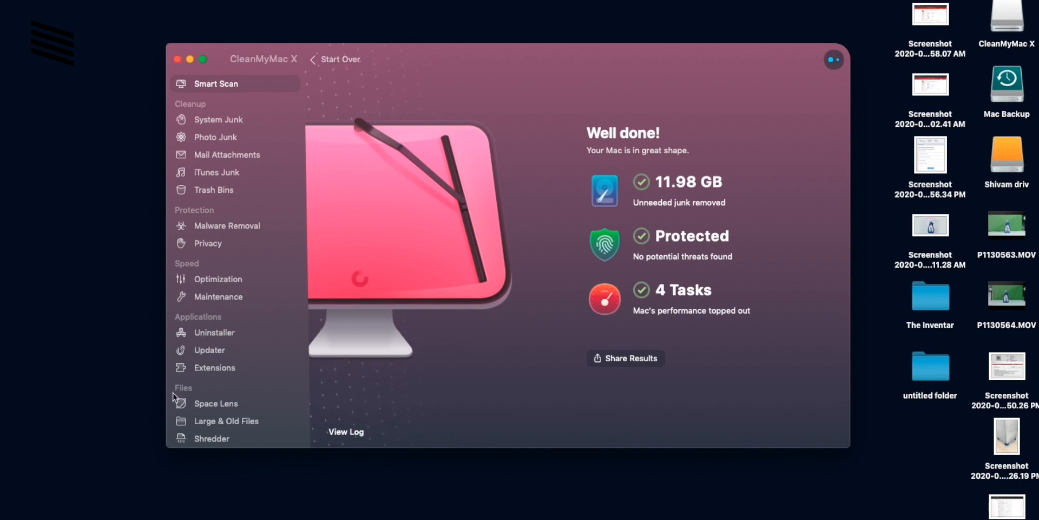
{"action": "mouse_move", "coordinate": [655, 201]}
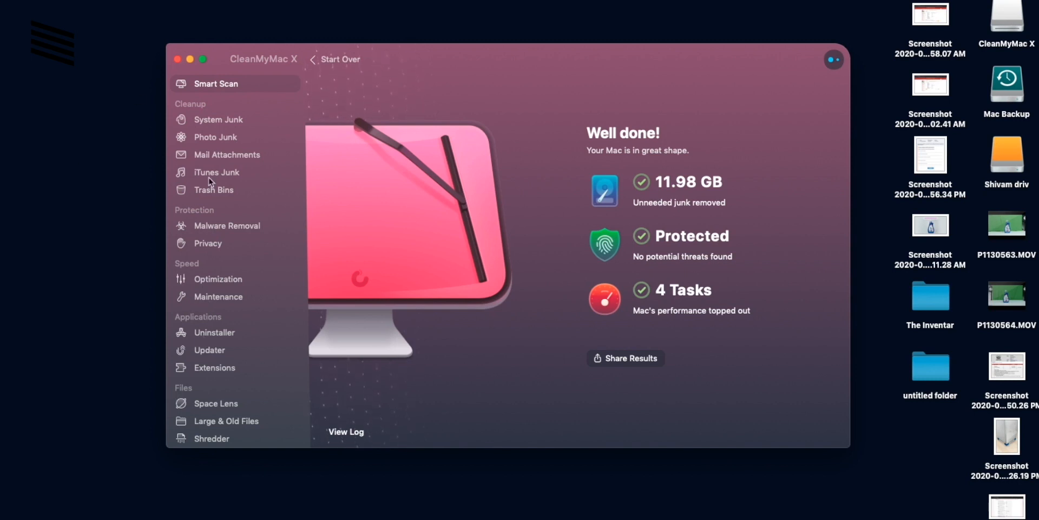
{"action": "mouse_move", "coordinate": [196, 108]}
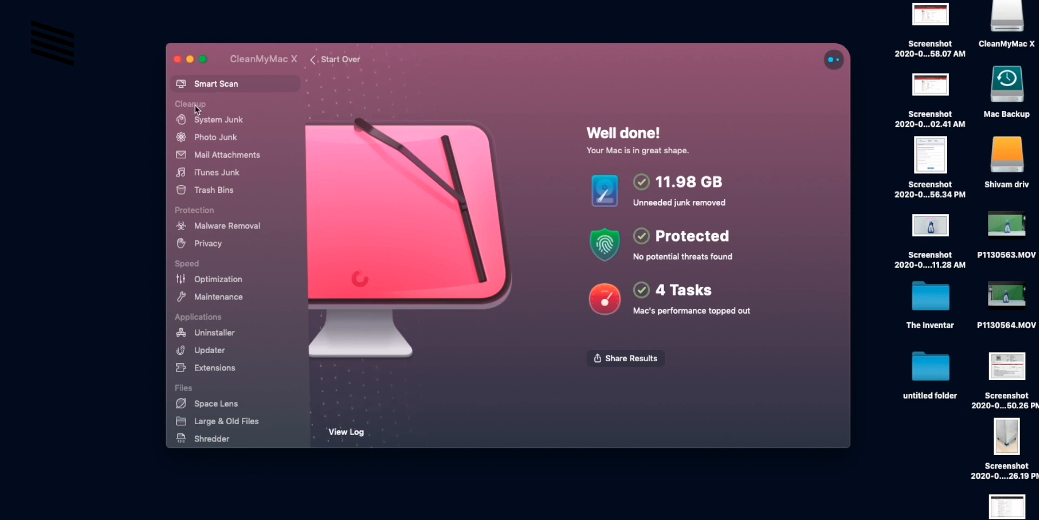
- Browse System Junk, Photo Junk, Mail Attachments, iTunes Junk and Trash Bins, then Malware Removal
{"action": "left_click", "coordinate": [218, 119]}
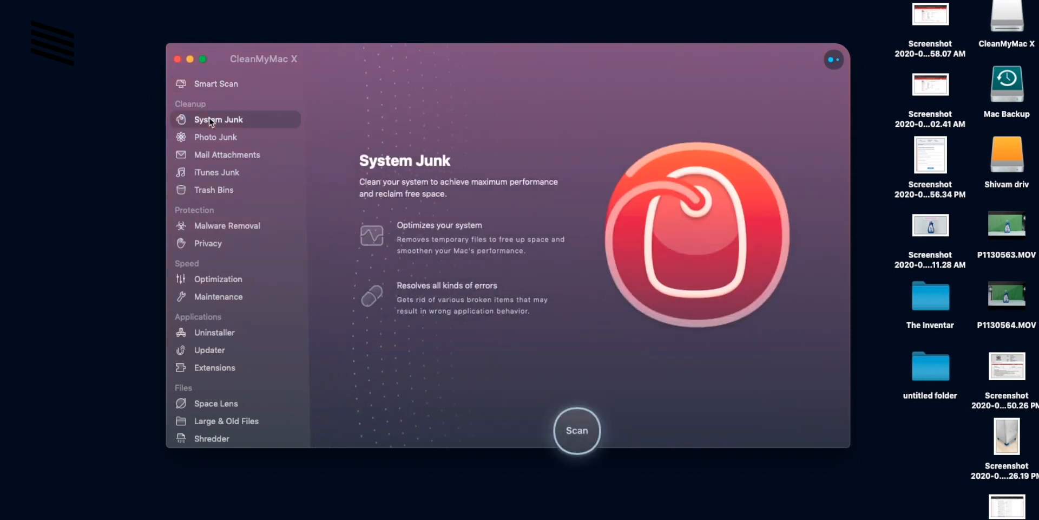
{"action": "mouse_move", "coordinate": [623, 162]}
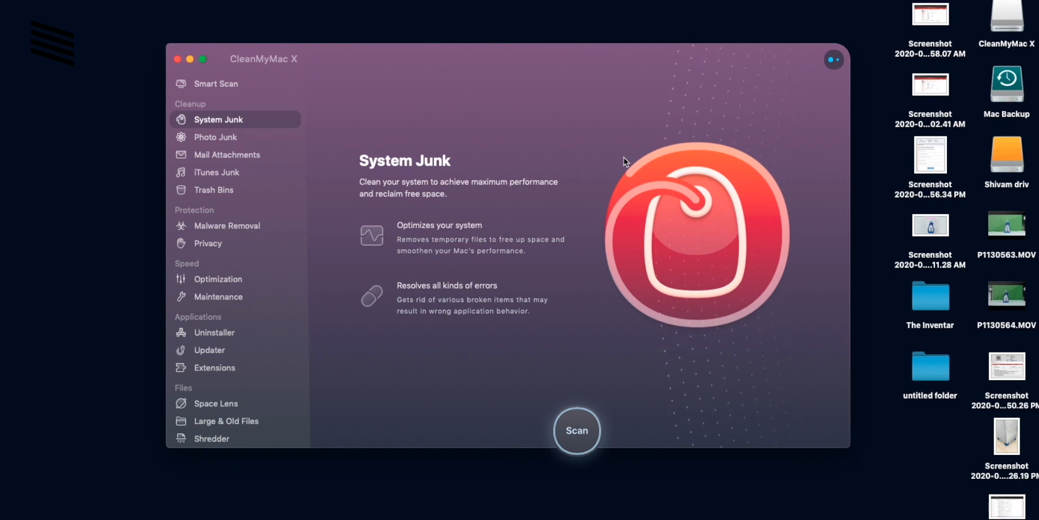
{"action": "mouse_move", "coordinate": [650, 191]}
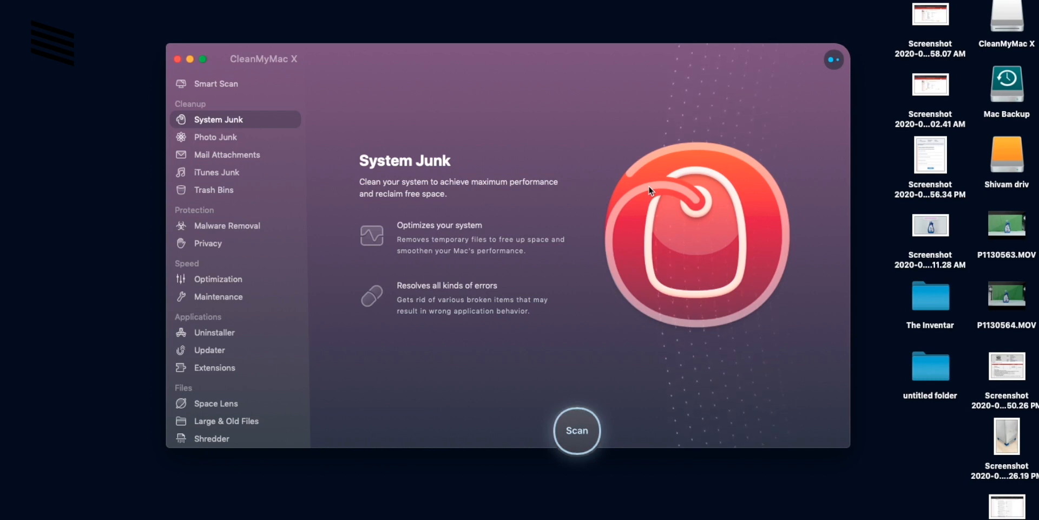
{"action": "left_click", "coordinate": [215, 136]}
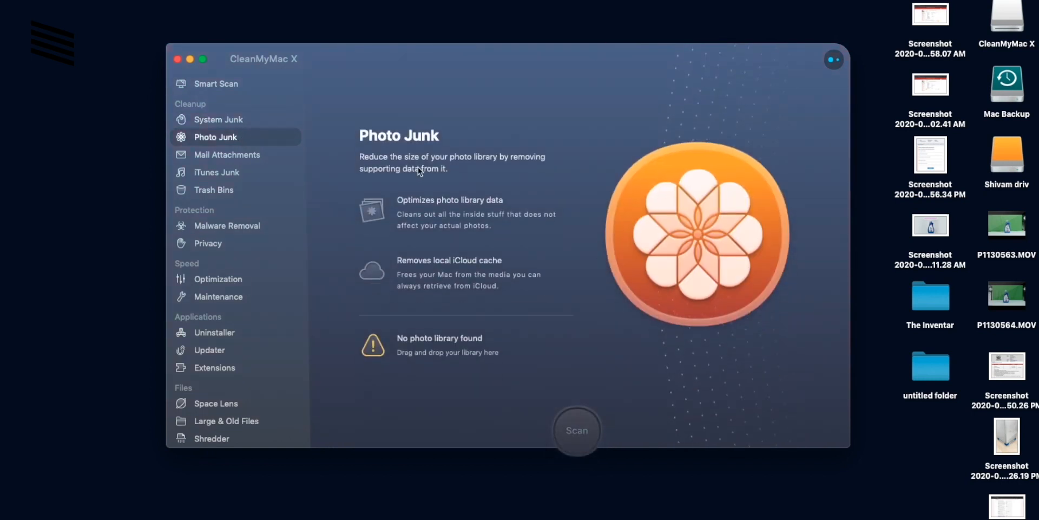
{"action": "mouse_move", "coordinate": [643, 272]}
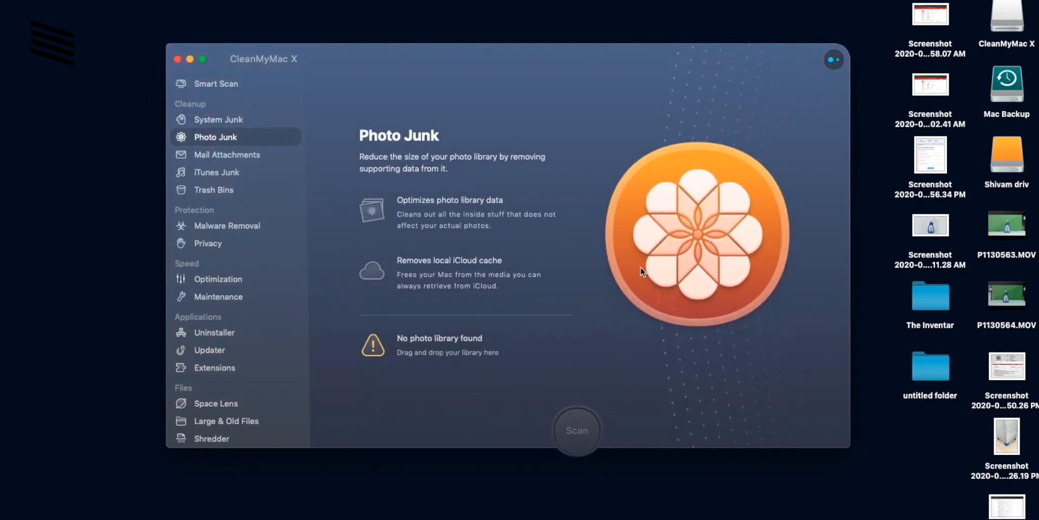
{"action": "mouse_move", "coordinate": [481, 306]}
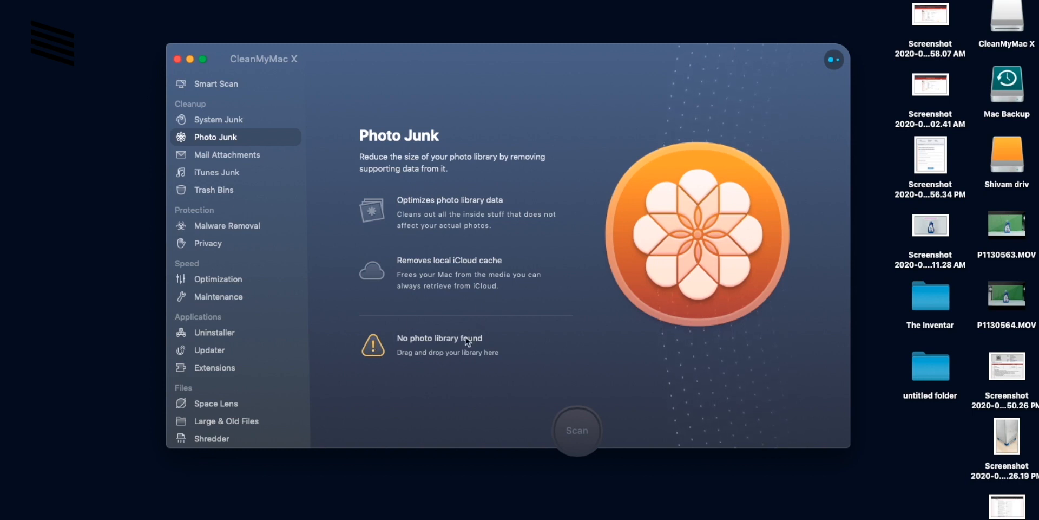
{"action": "left_click", "coordinate": [227, 154]}
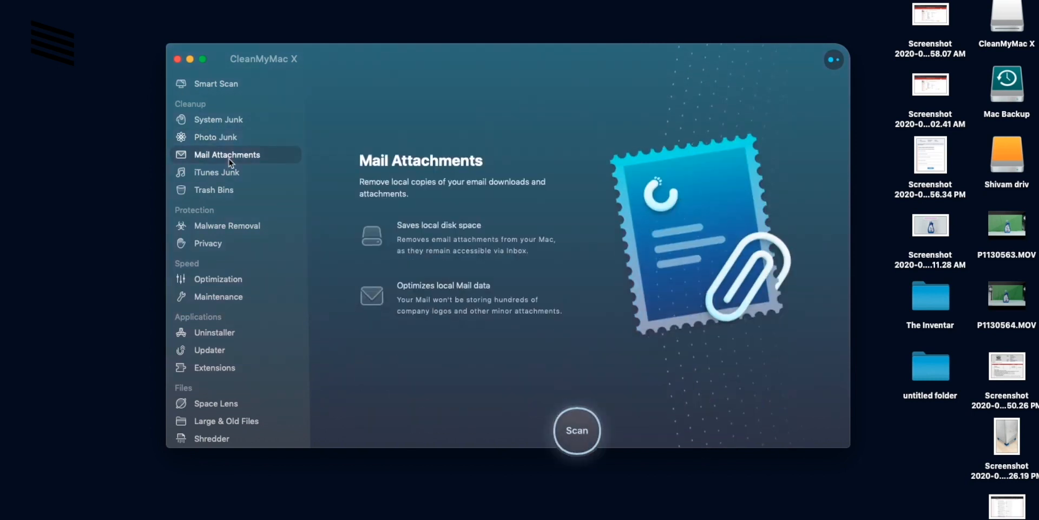
{"action": "left_click", "coordinate": [216, 171]}
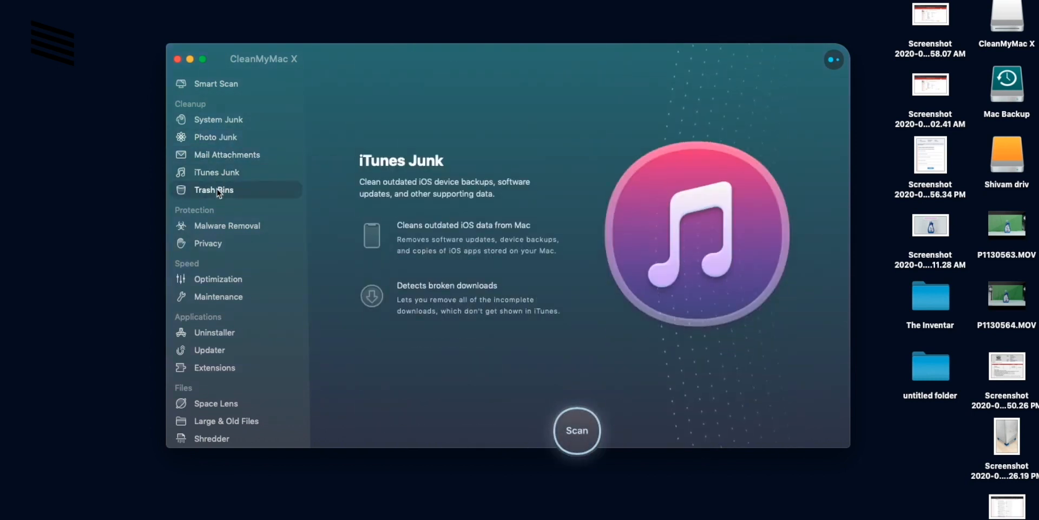
{"action": "left_click", "coordinate": [213, 189]}
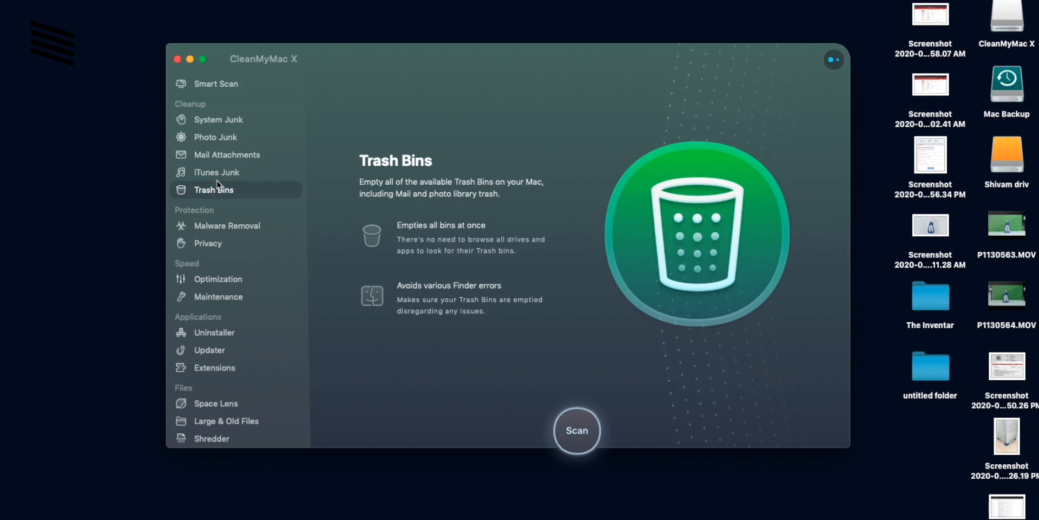
{"action": "mouse_move", "coordinate": [209, 221]}
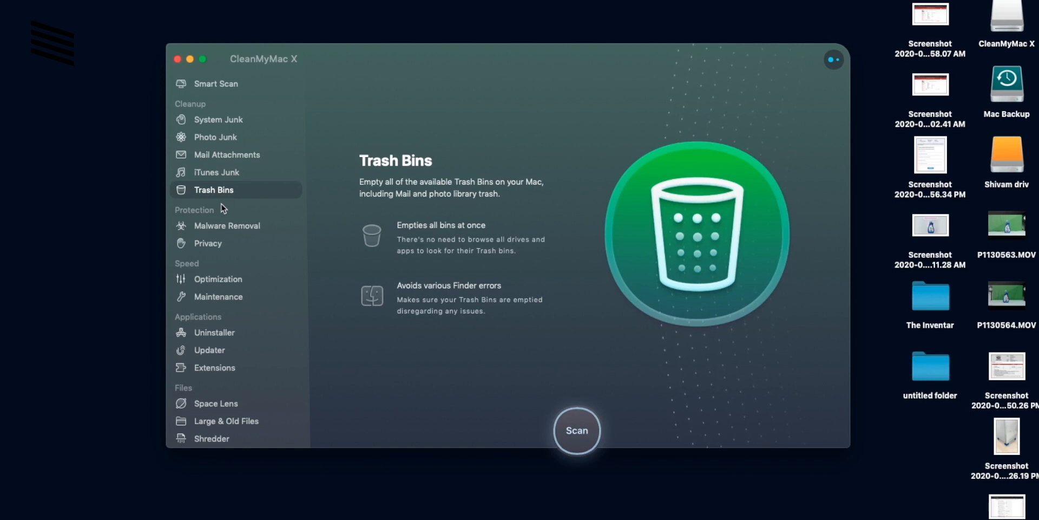
{"action": "left_click", "coordinate": [227, 225]}
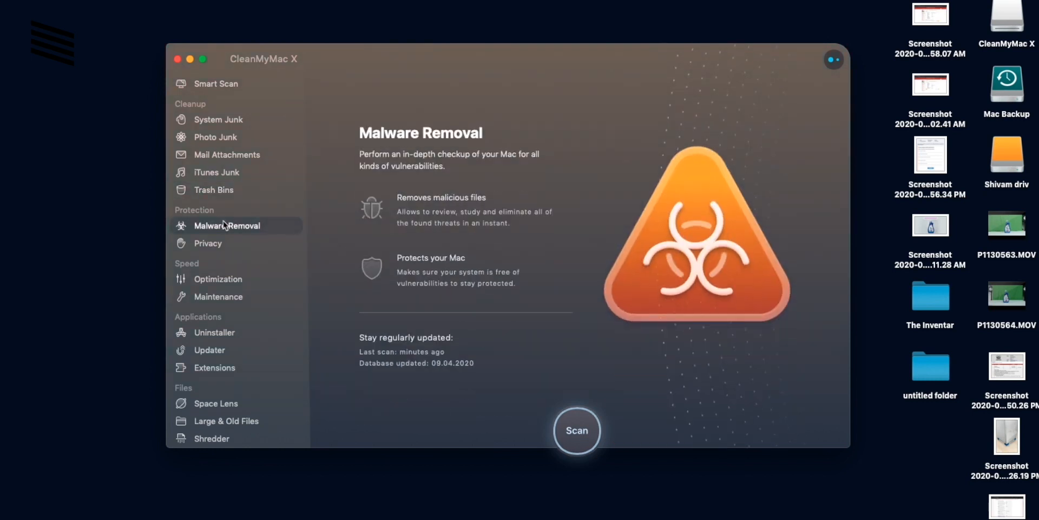
{"action": "mouse_move", "coordinate": [496, 269]}
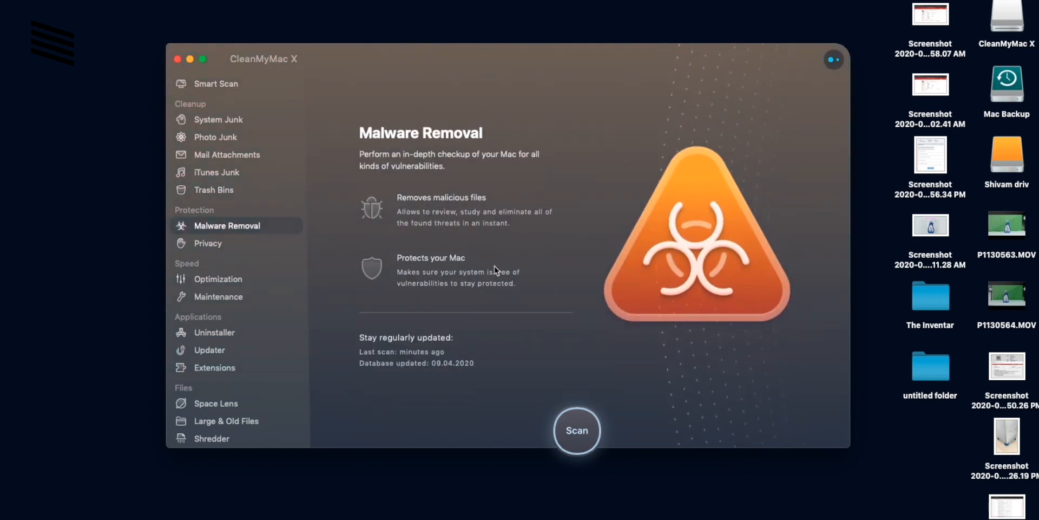
{"action": "mouse_move", "coordinate": [554, 440]}
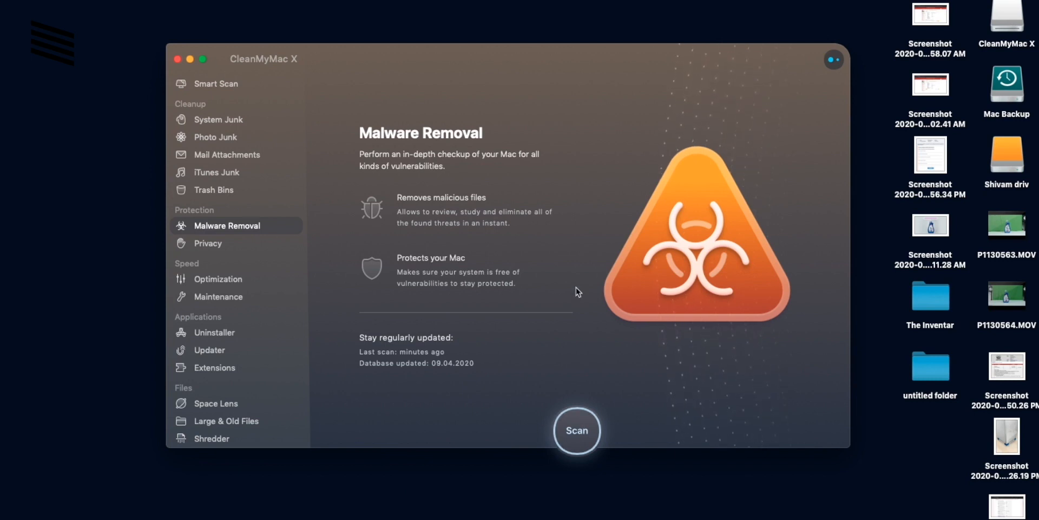
{"action": "mouse_move", "coordinate": [251, 245]}
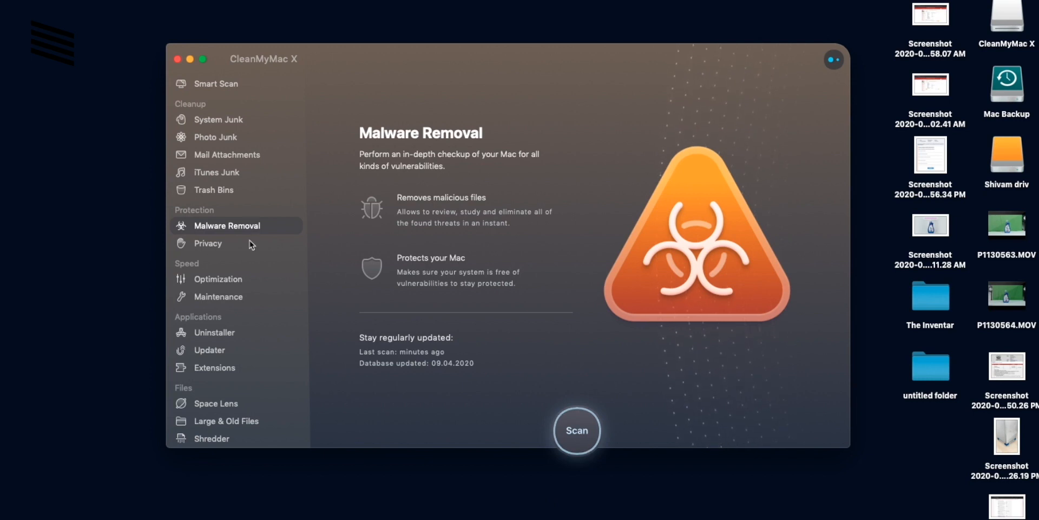
- View the Privacy module, typing 'cookie', then switch to the Optimization module
{"action": "left_click", "coordinate": [207, 243]}
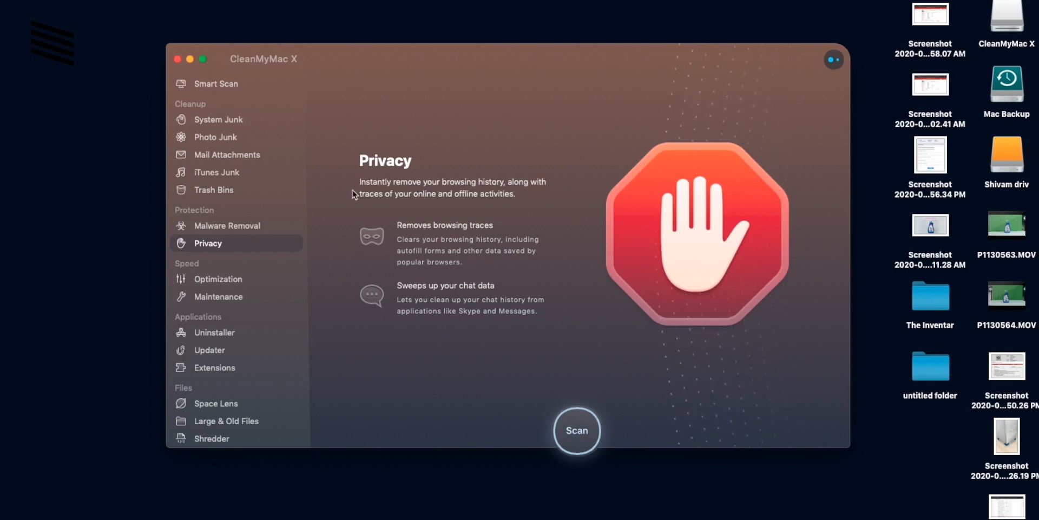
{"action": "type", "text": "cookie"}
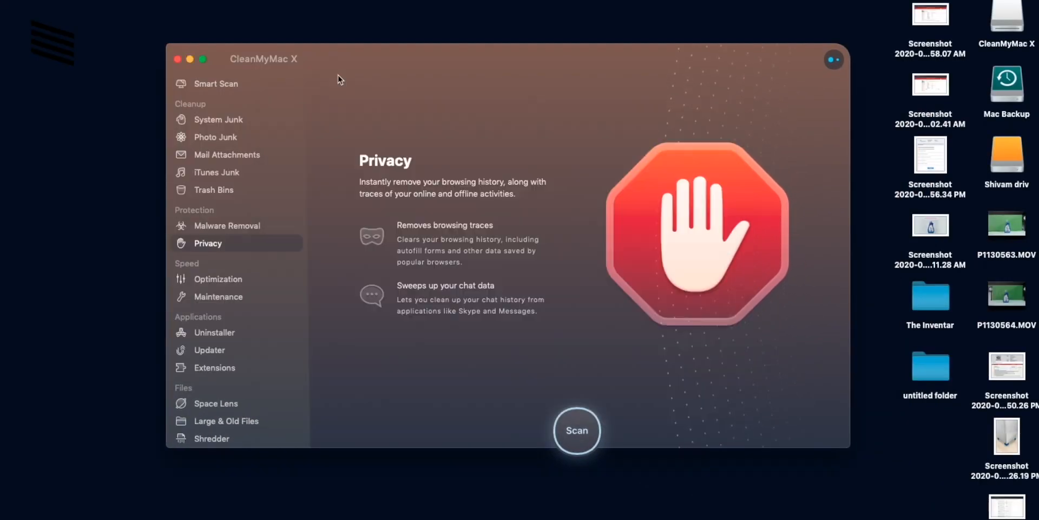
{"action": "mouse_move", "coordinate": [271, 173]}
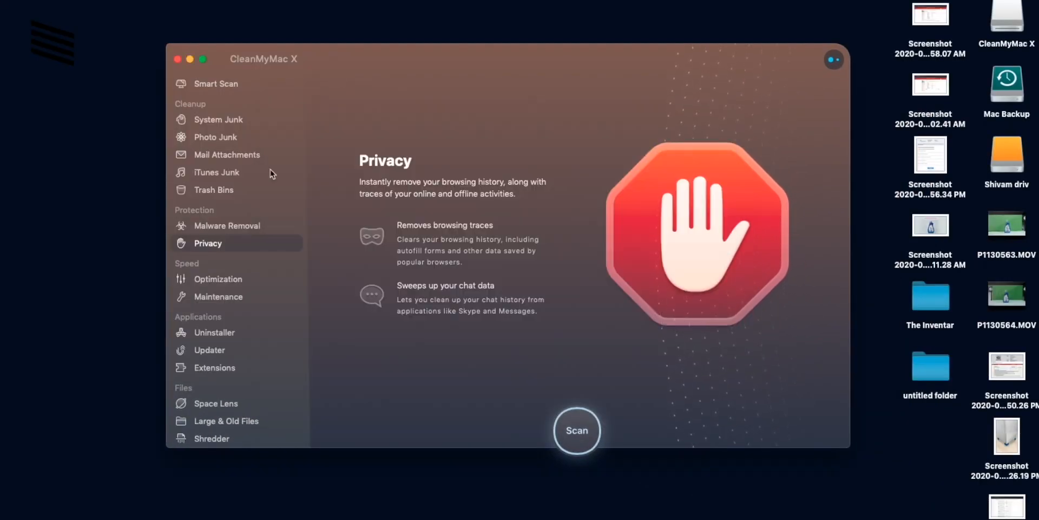
{"action": "left_click", "coordinate": [218, 279]}
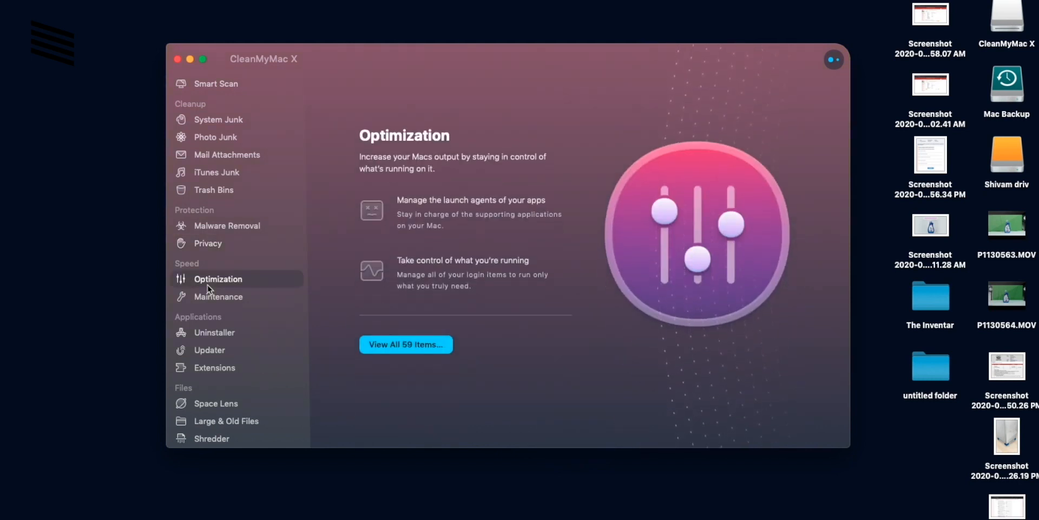
- Show all 59 optimization items and the Maintenance tasks, then switch to Uninstaller
{"action": "left_click", "coordinate": [406, 345]}
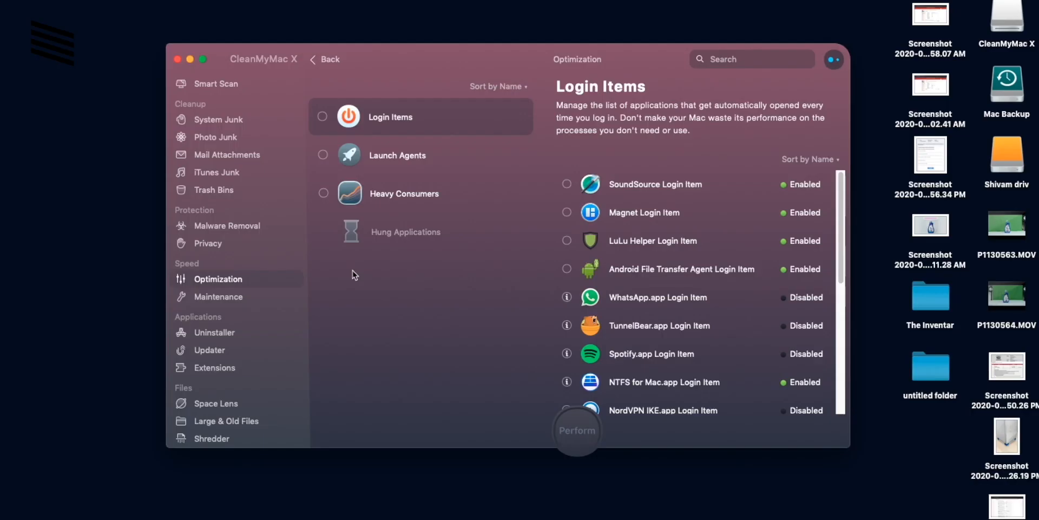
{"action": "left_click", "coordinate": [218, 296]}
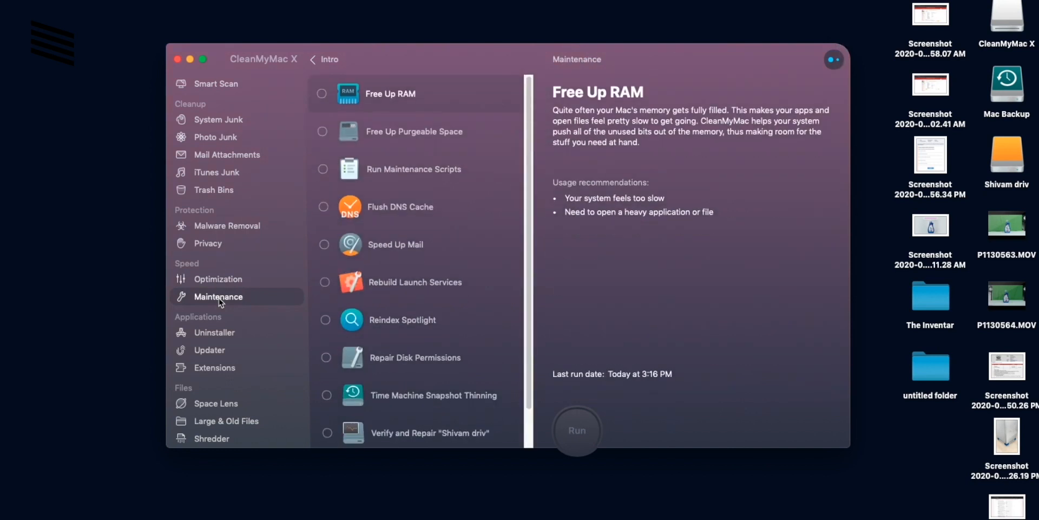
{"action": "mouse_move", "coordinate": [433, 269]}
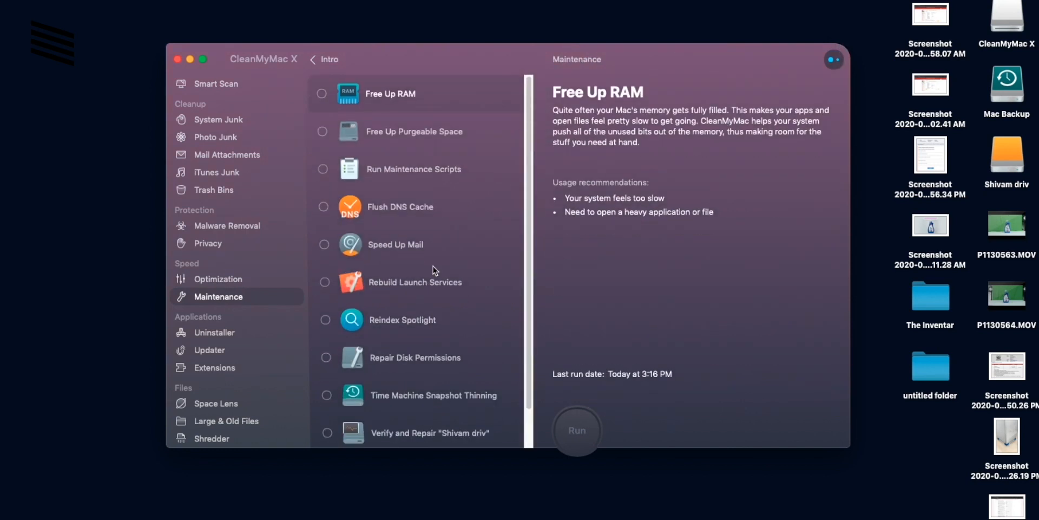
{"action": "mouse_move", "coordinate": [442, 304]}
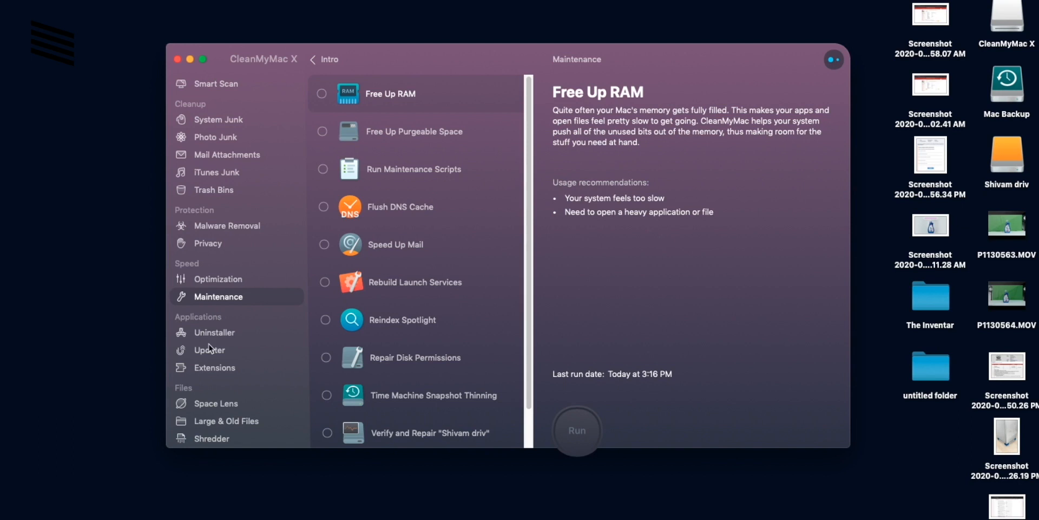
{"action": "left_click", "coordinate": [215, 332]}
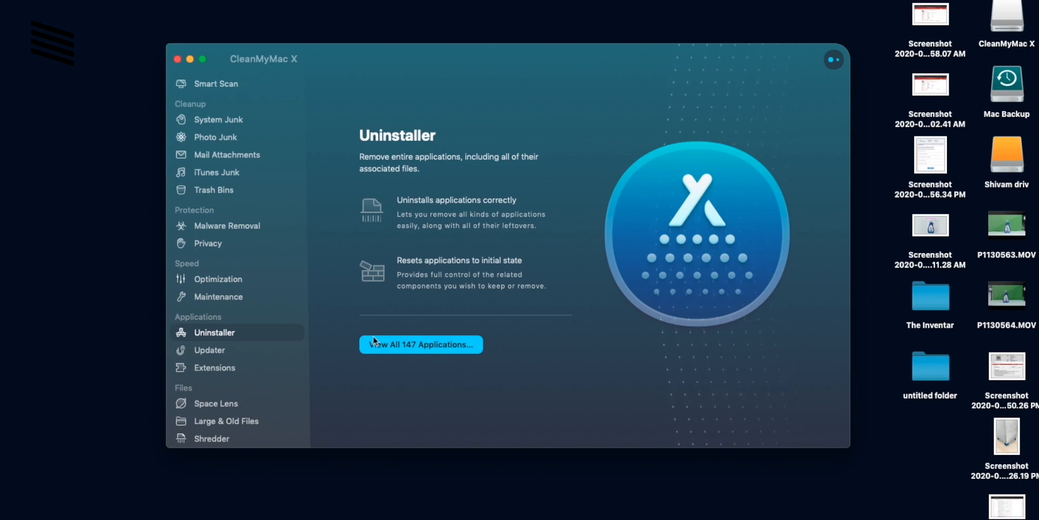
- Browse the application list and Updater, clearing all update selections including Power Prompter
{"action": "left_click", "coordinate": [420, 344]}
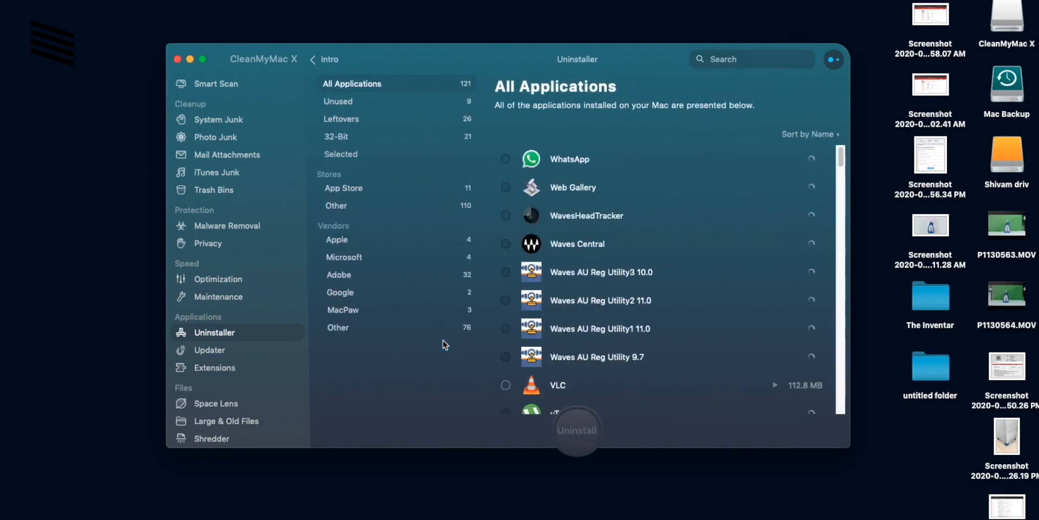
{"action": "left_click", "coordinate": [210, 351]}
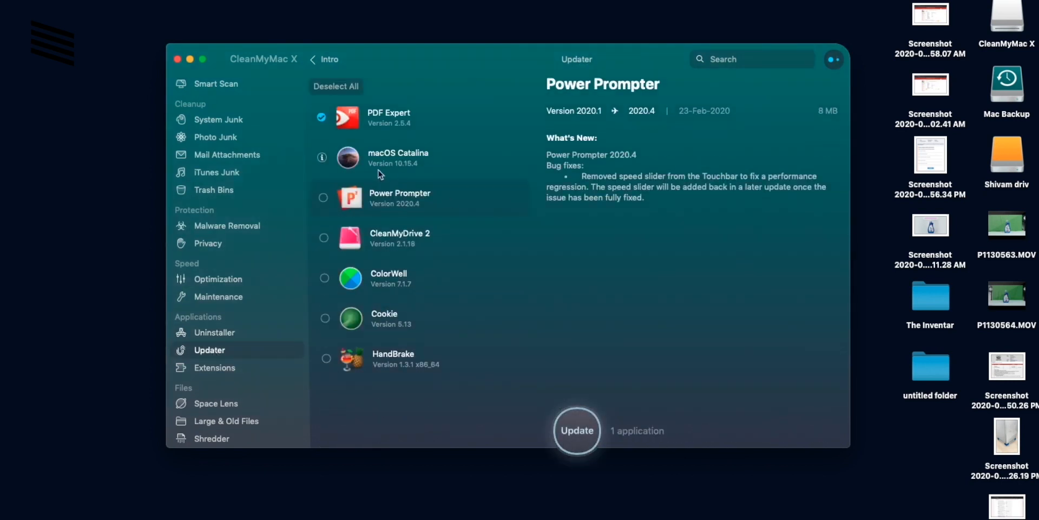
{"action": "mouse_move", "coordinate": [428, 289]}
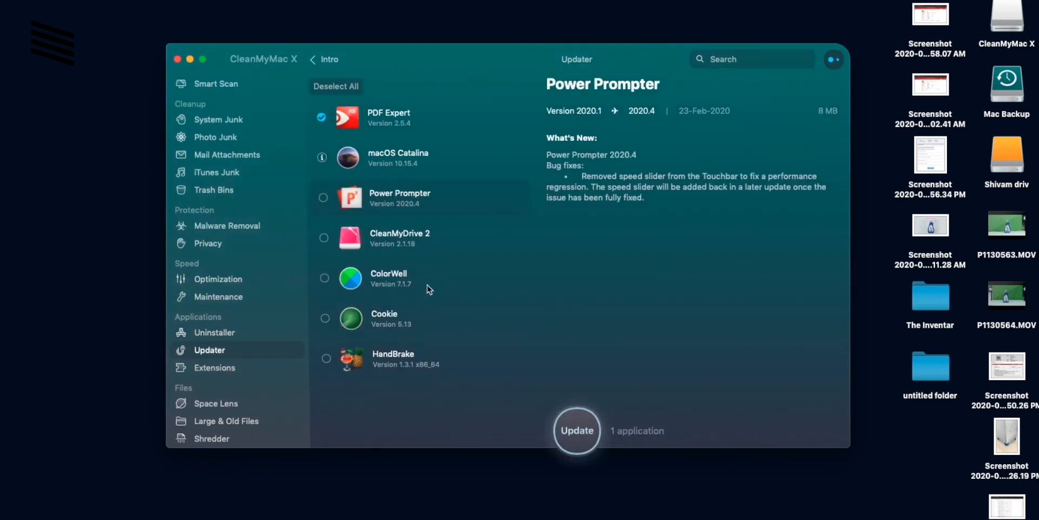
{"action": "left_click", "coordinate": [322, 117]}
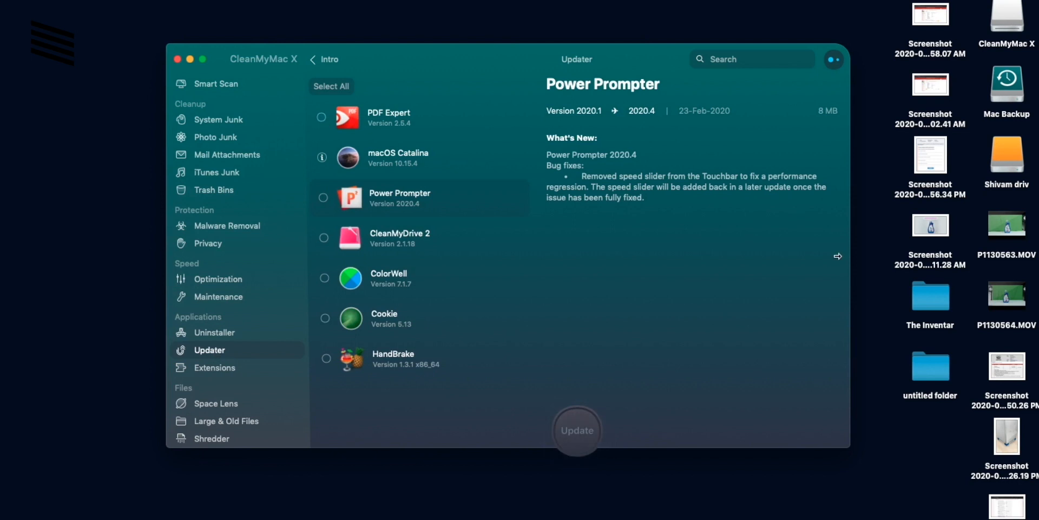
{"action": "mouse_move", "coordinate": [484, 248]}
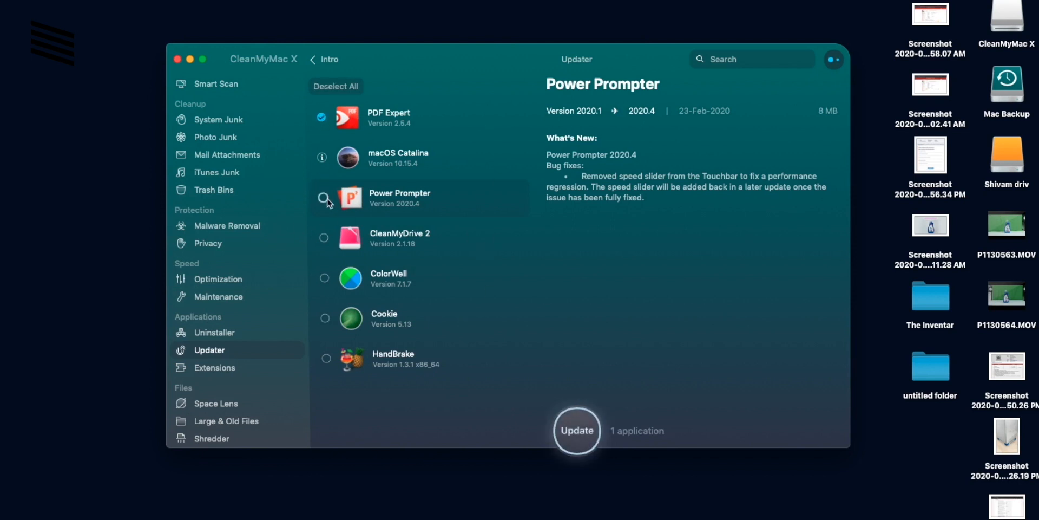
{"action": "left_click", "coordinate": [324, 198]}
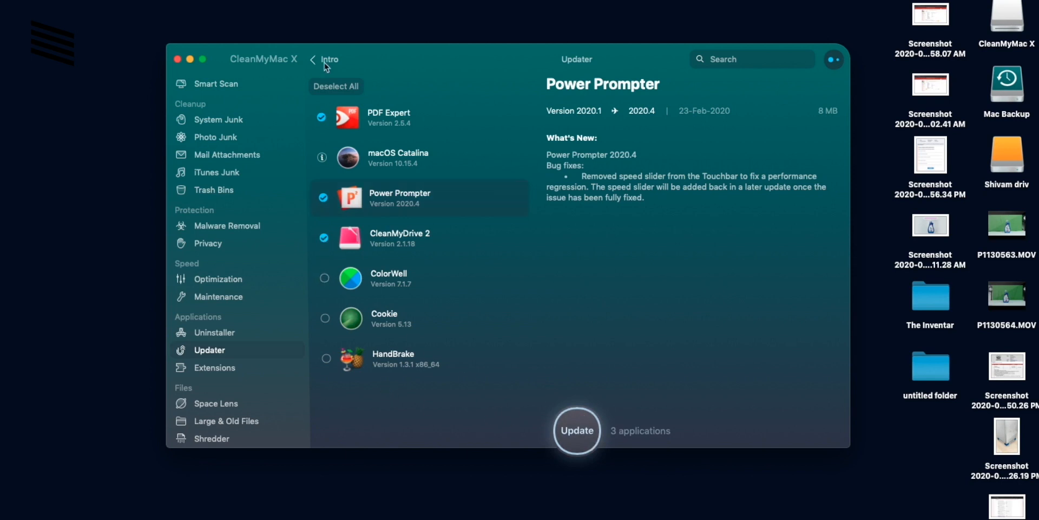
{"action": "left_click", "coordinate": [336, 86]}
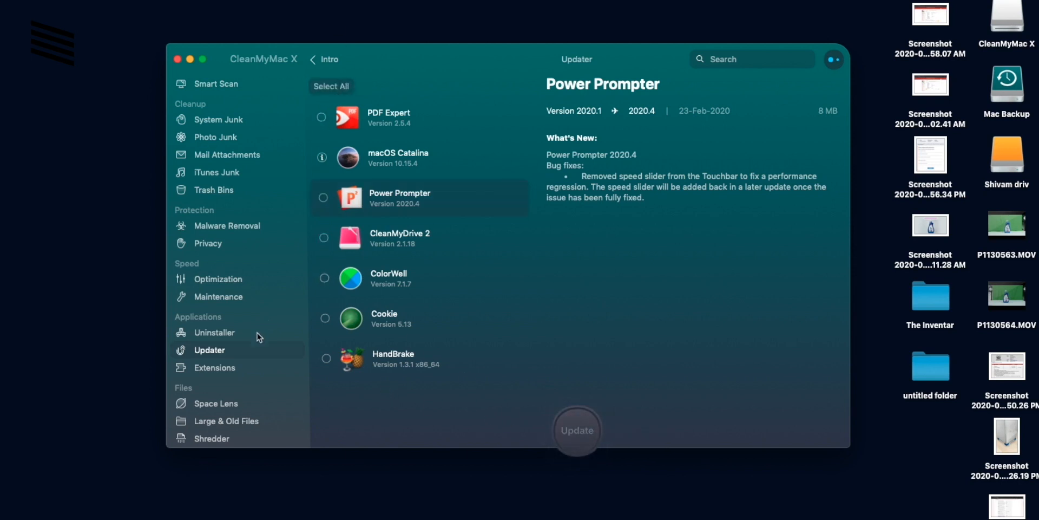
{"action": "left_click", "coordinate": [214, 366]}
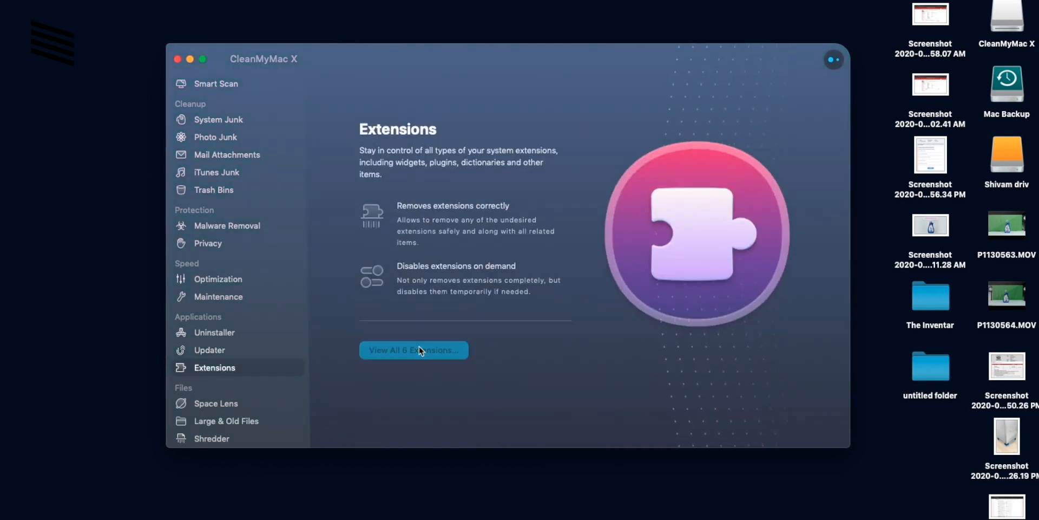
- List all extensions and check the empty Safari Extensions category, then open Space Lens
{"action": "left_click", "coordinate": [413, 351]}
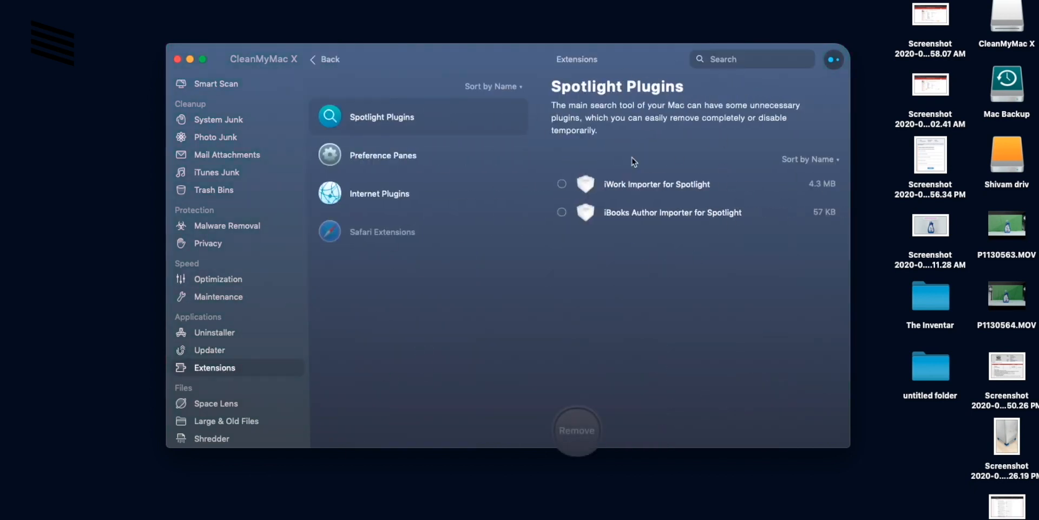
{"action": "mouse_move", "coordinate": [647, 171]}
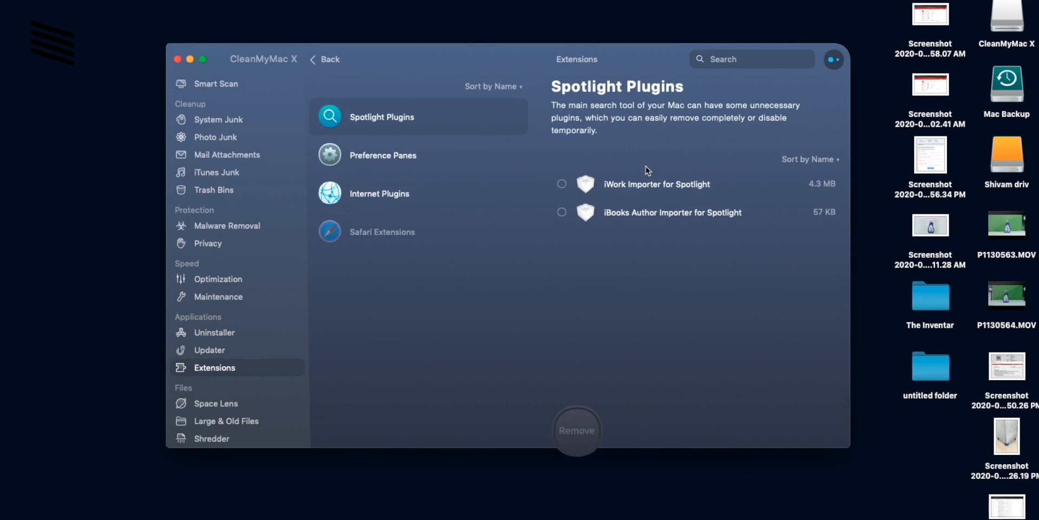
{"action": "left_click", "coordinate": [383, 231]}
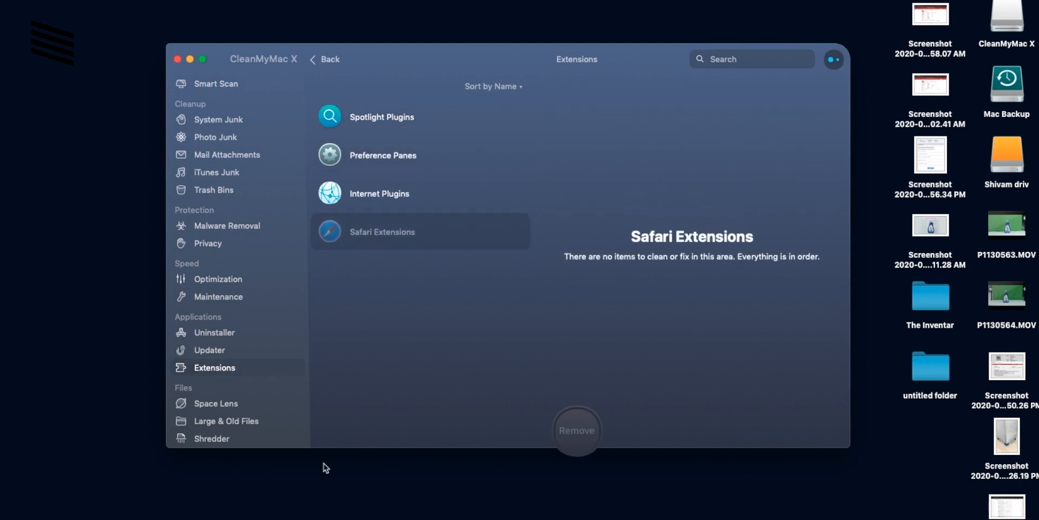
{"action": "mouse_move", "coordinate": [225, 393]}
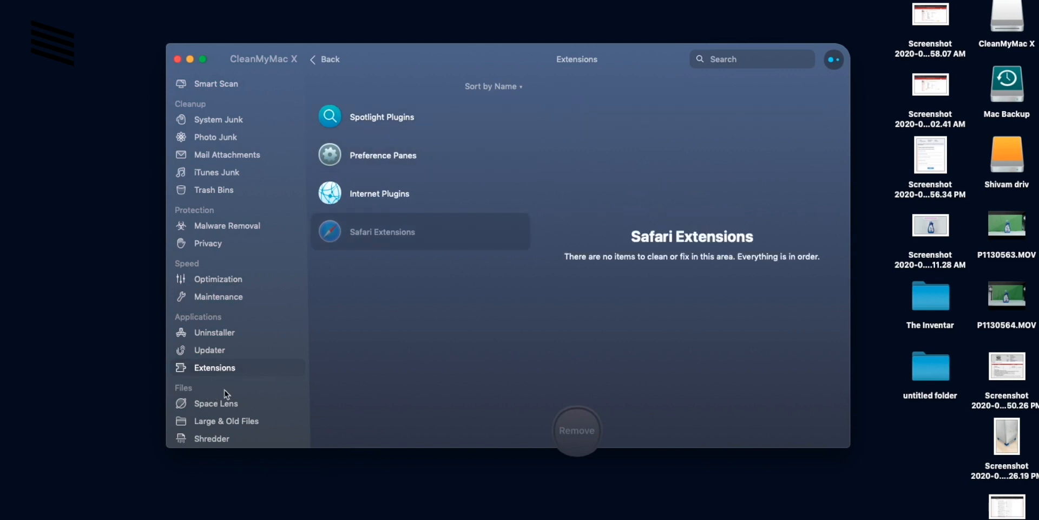
{"action": "left_click", "coordinate": [215, 403]}
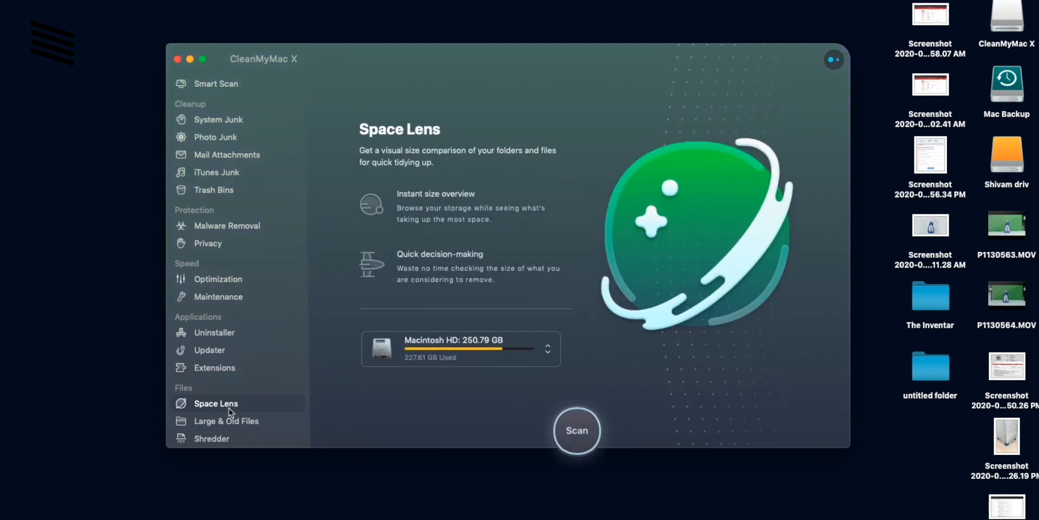
{"action": "mouse_move", "coordinate": [423, 391]}
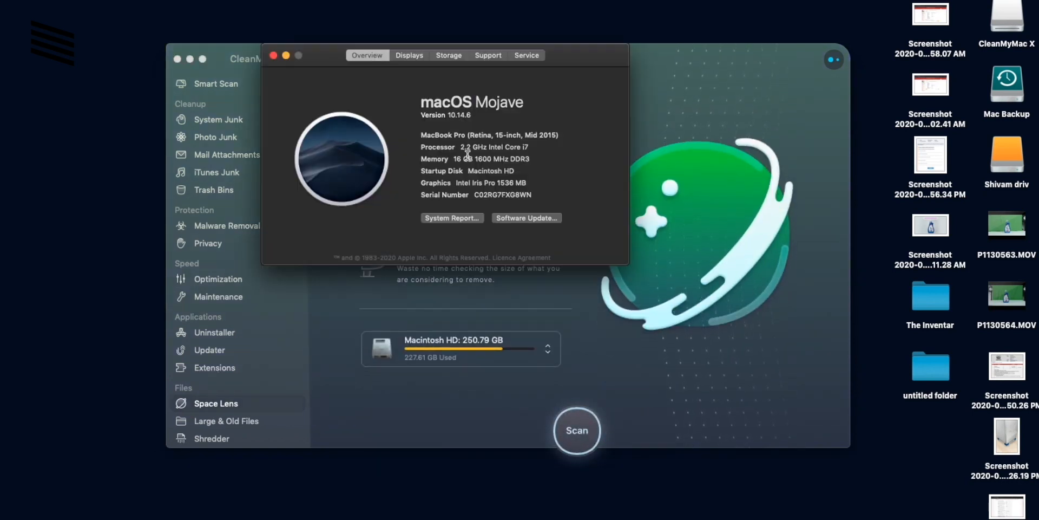
- Scan Macintosh HD in Space Lens and inspect its folder bubbles, then open Large & Old Files
{"action": "left_click", "coordinate": [448, 56]}
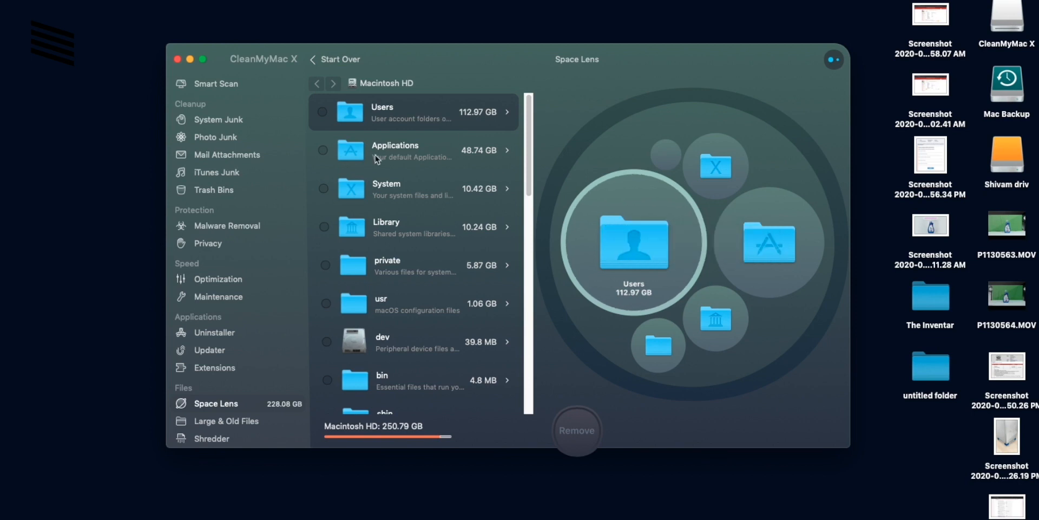
{"action": "left_click", "coordinate": [413, 151]}
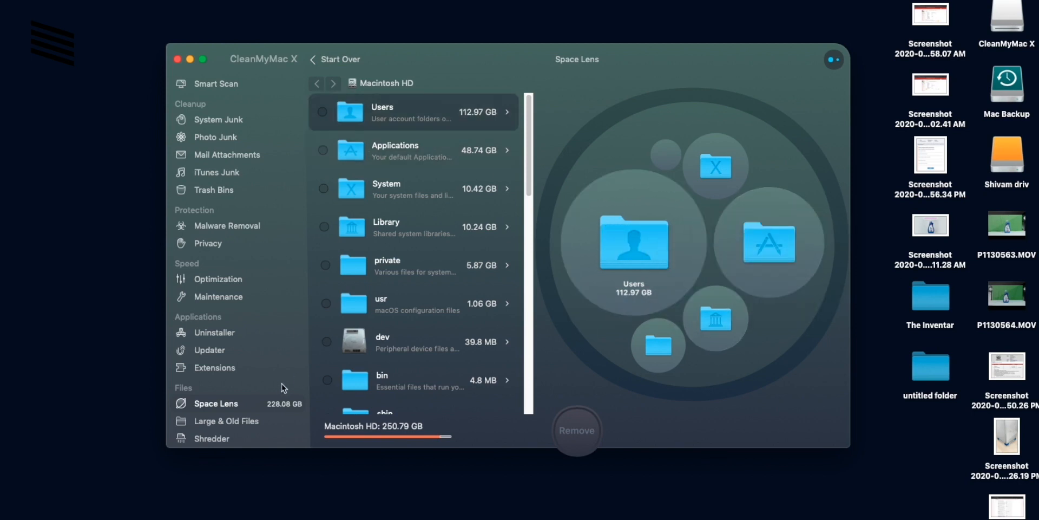
{"action": "left_click", "coordinate": [226, 420]}
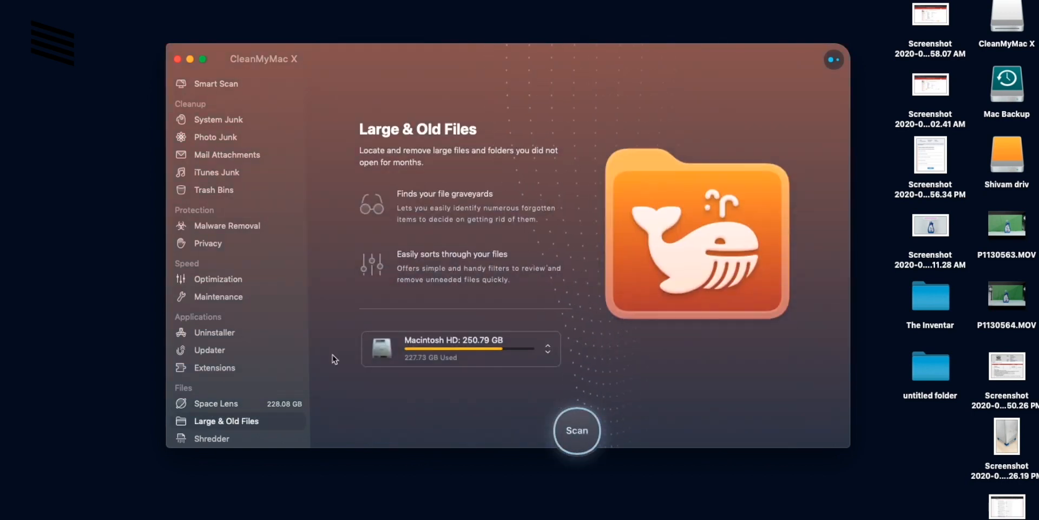
- Scan for large and old files (50.88 GB found), then switch to Shredder and open General preferences
{"action": "left_click", "coordinate": [576, 429]}
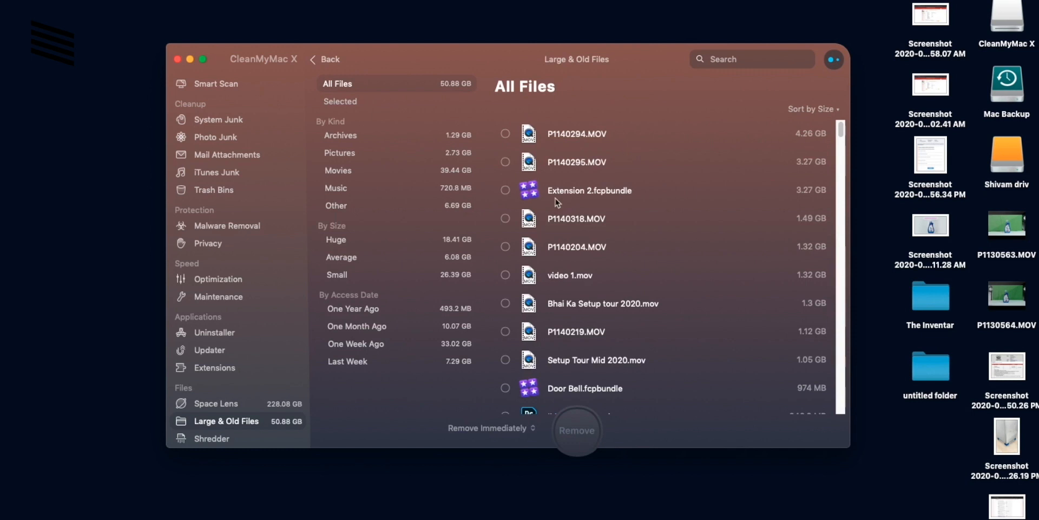
{"action": "mouse_move", "coordinate": [440, 136]}
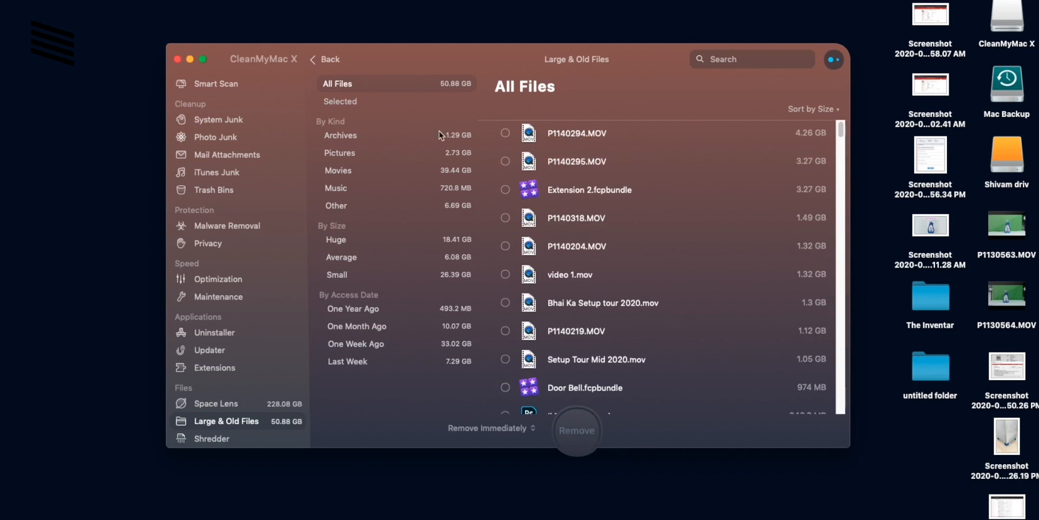
{"action": "right_click", "coordinate": [576, 132]}
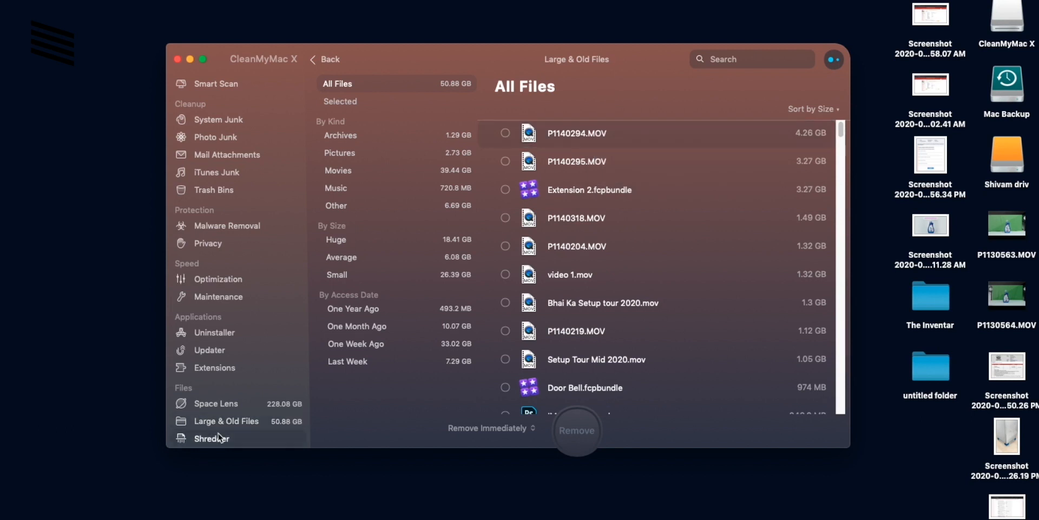
{"action": "left_click", "coordinate": [212, 437]}
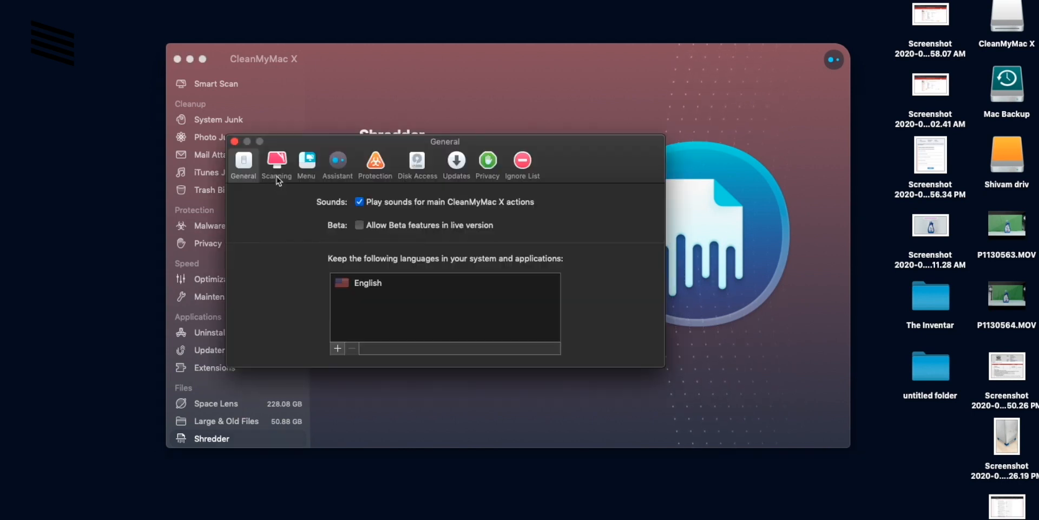
- Check CleanMyMac X's Full Disk Access status, then view MacPaw store one-year license prices
{"action": "left_click", "coordinate": [417, 165]}
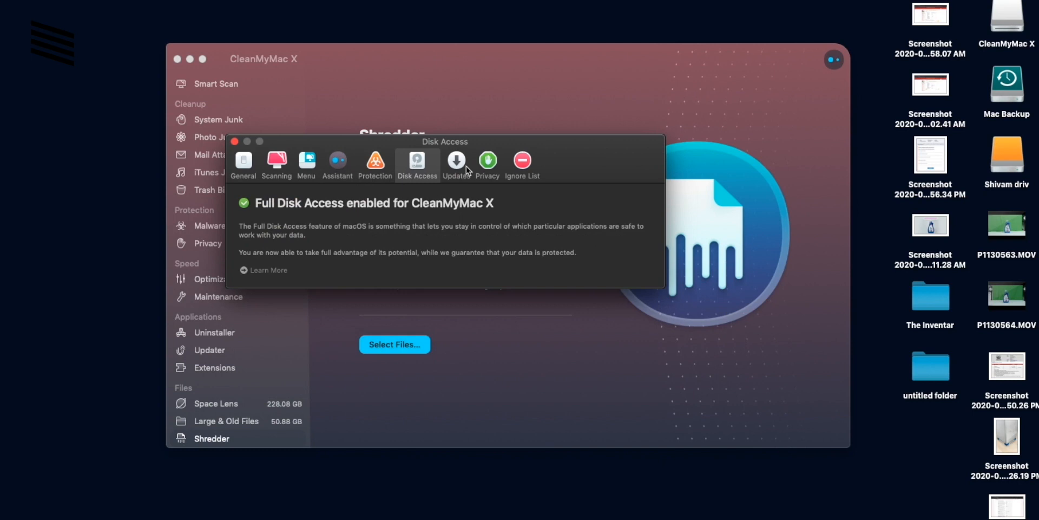
{"action": "left_click", "coordinate": [235, 141]}
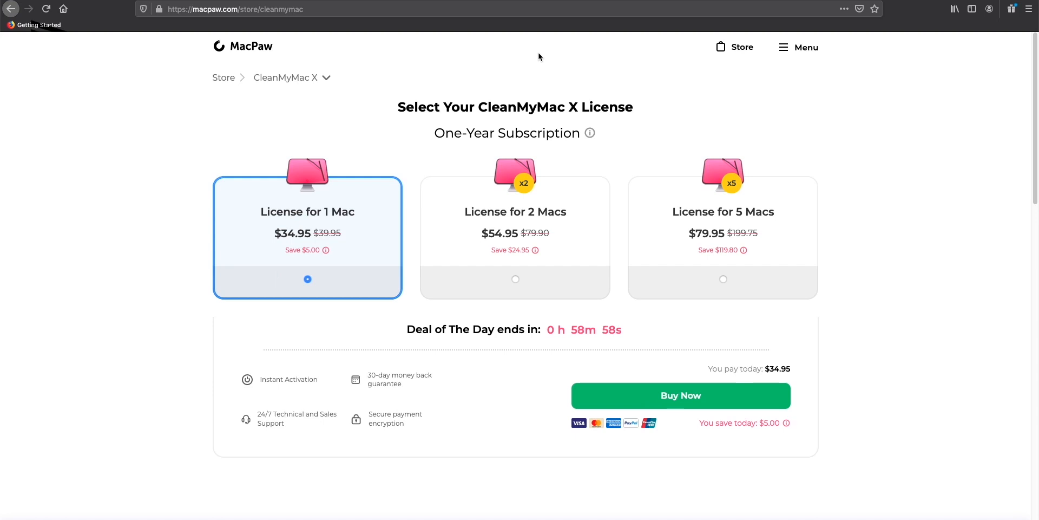
{"action": "scroll", "scroll_direction": "down", "scroll_amount": 3}
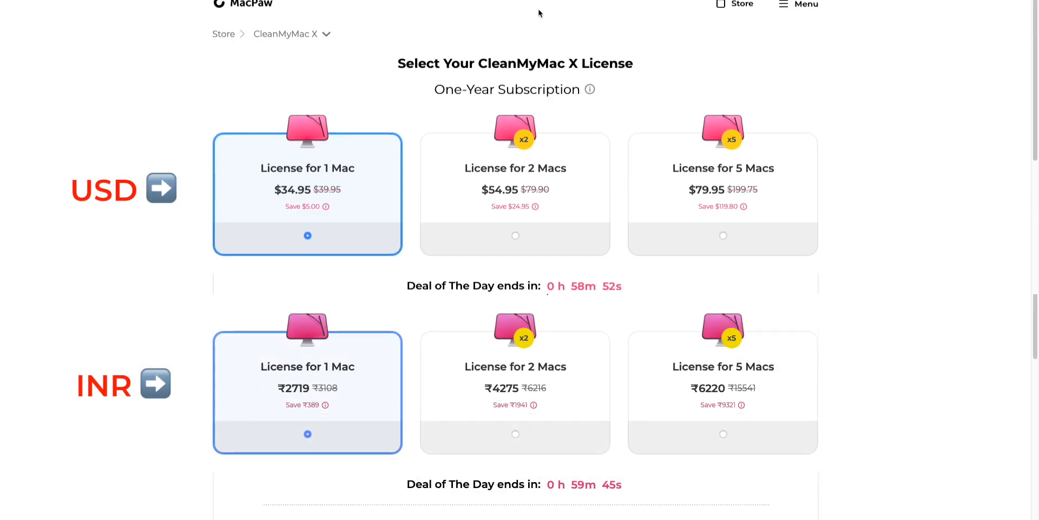